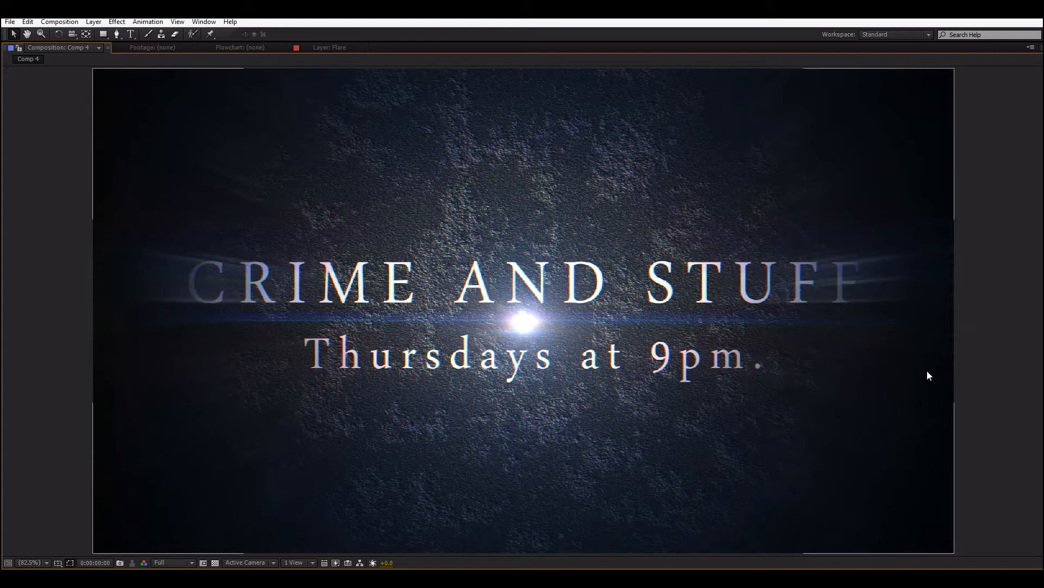
{"action": "mouse_move", "coordinate": [664, 395]}
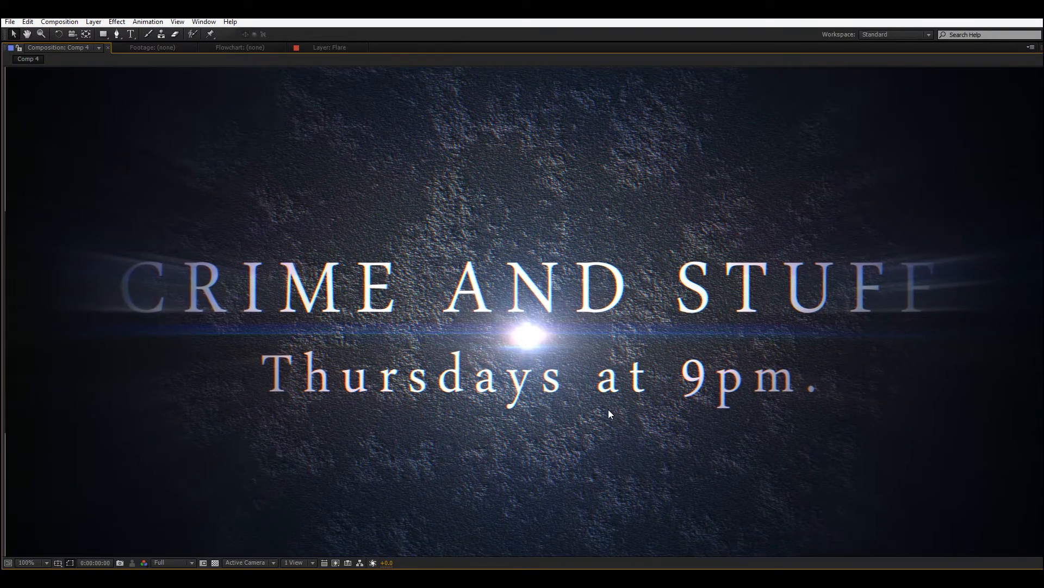
{"action": "mouse_move", "coordinate": [552, 401]}
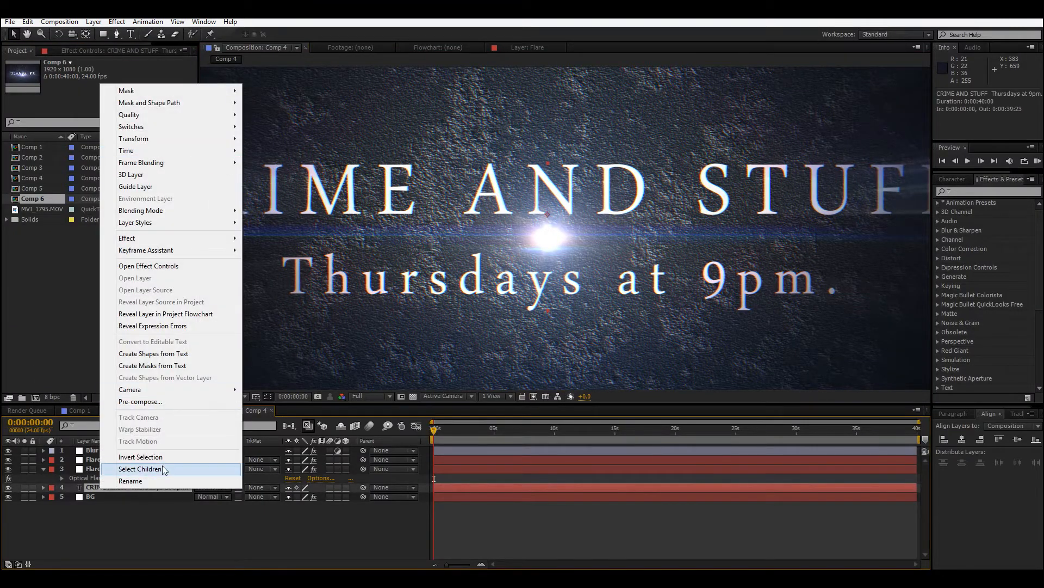
- Copy the CRIME AND STUFF title layer and paste it into a new 1920x1080 Comp 7
{"action": "left_click", "coordinate": [144, 469]}
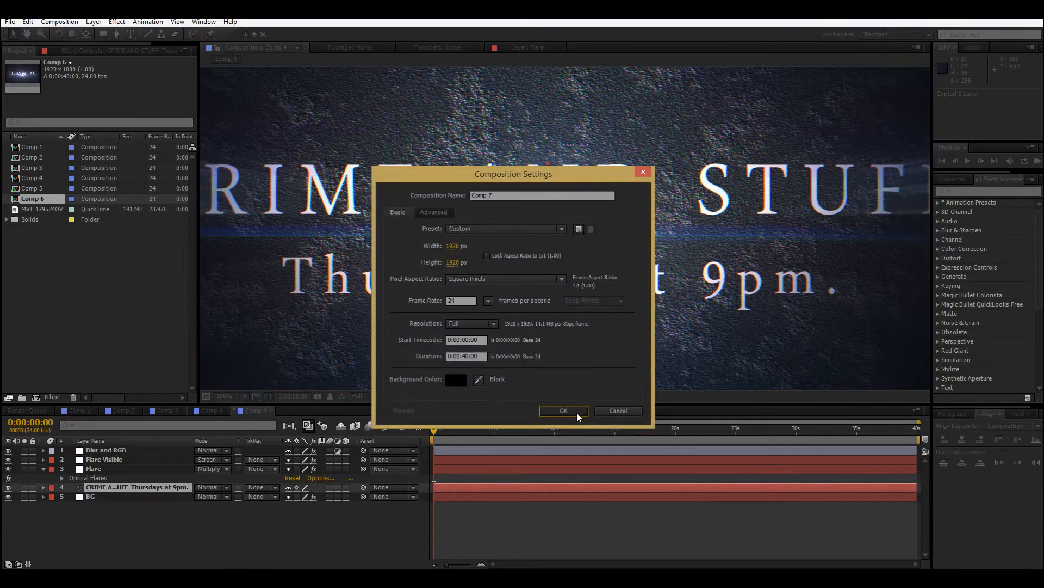
{"action": "left_click", "coordinate": [564, 411]}
{"action": "type", "text": "10"}
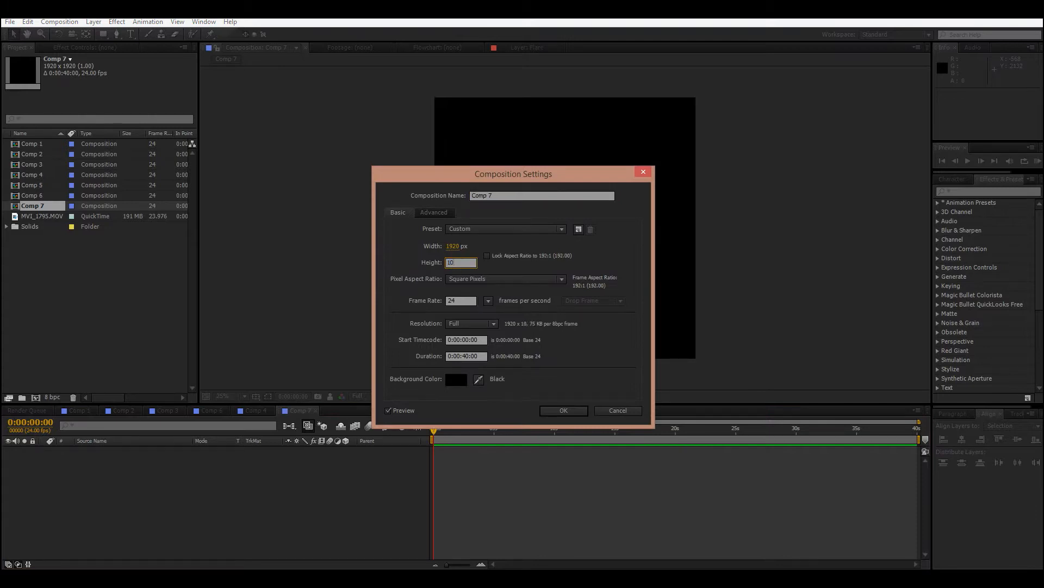
{"action": "left_click", "coordinate": [564, 411]}
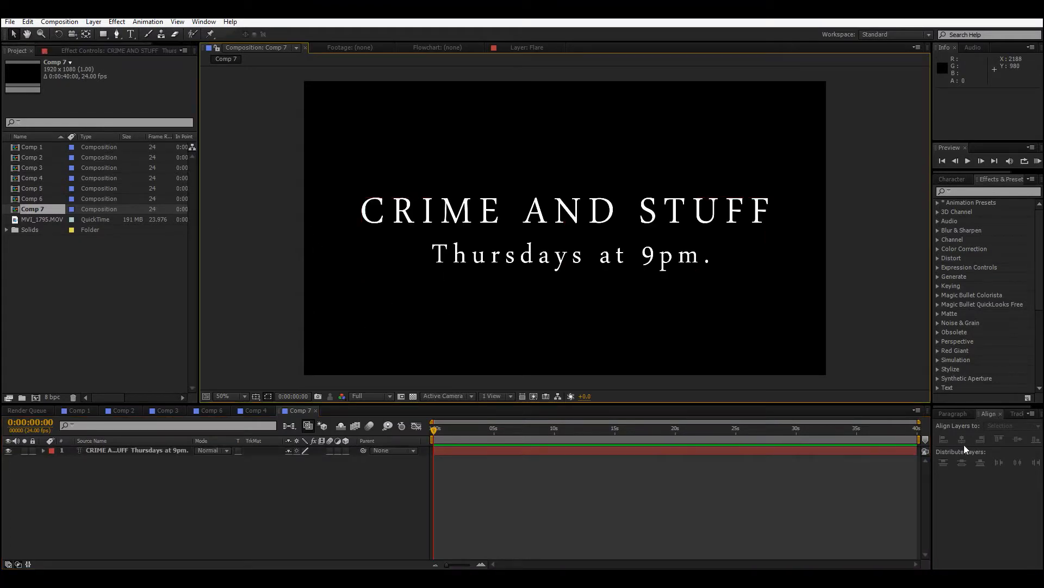
{"action": "left_click", "coordinate": [225, 396]}
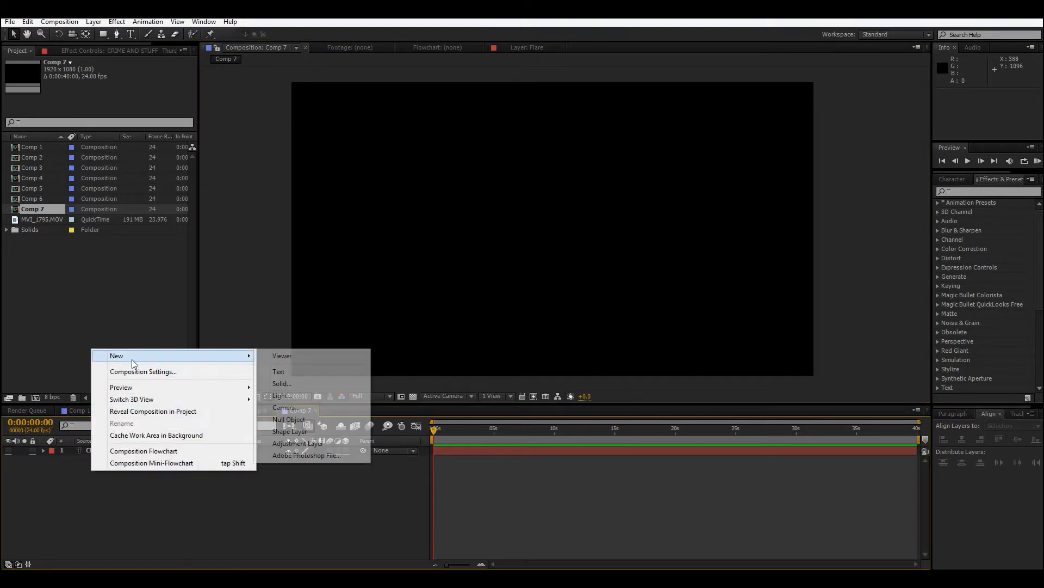
- Add a white solid with Fractal Noise set to Dynamic, contrast 207, brightness -35
{"action": "left_click", "coordinate": [281, 383]}
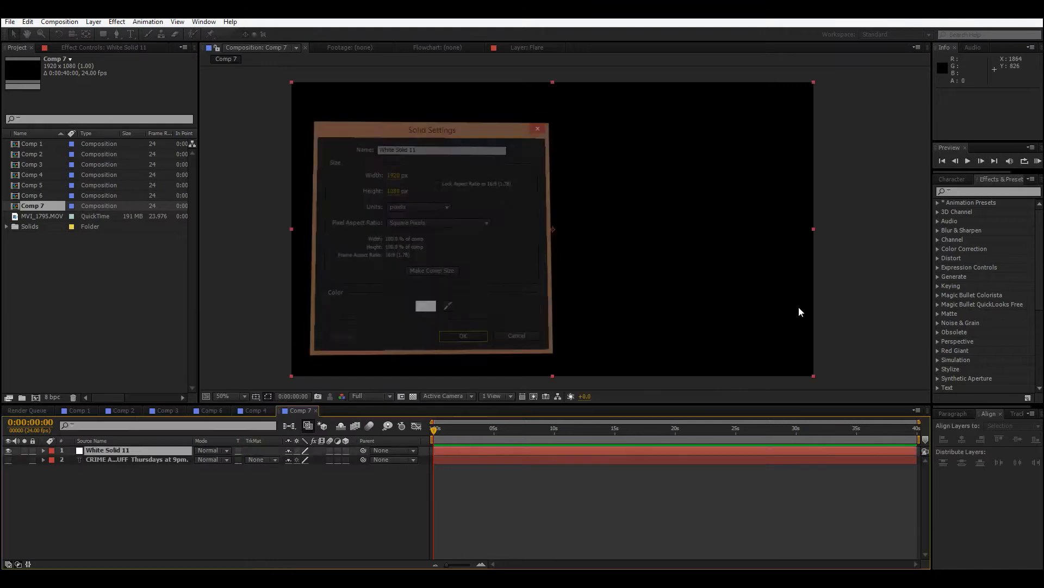
{"action": "left_click", "coordinate": [463, 335]}
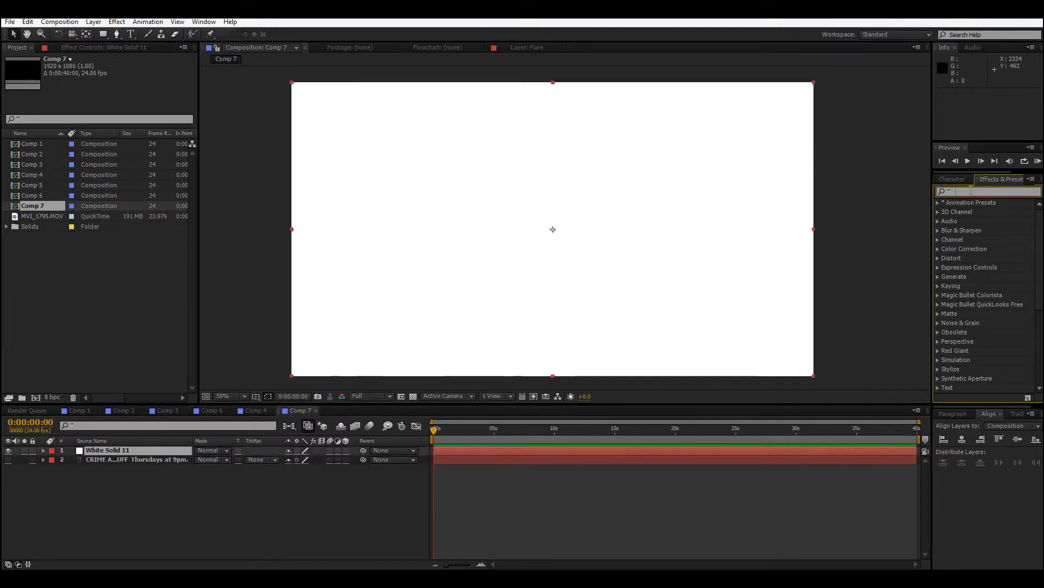
{"action": "type", "text": "fracta"}
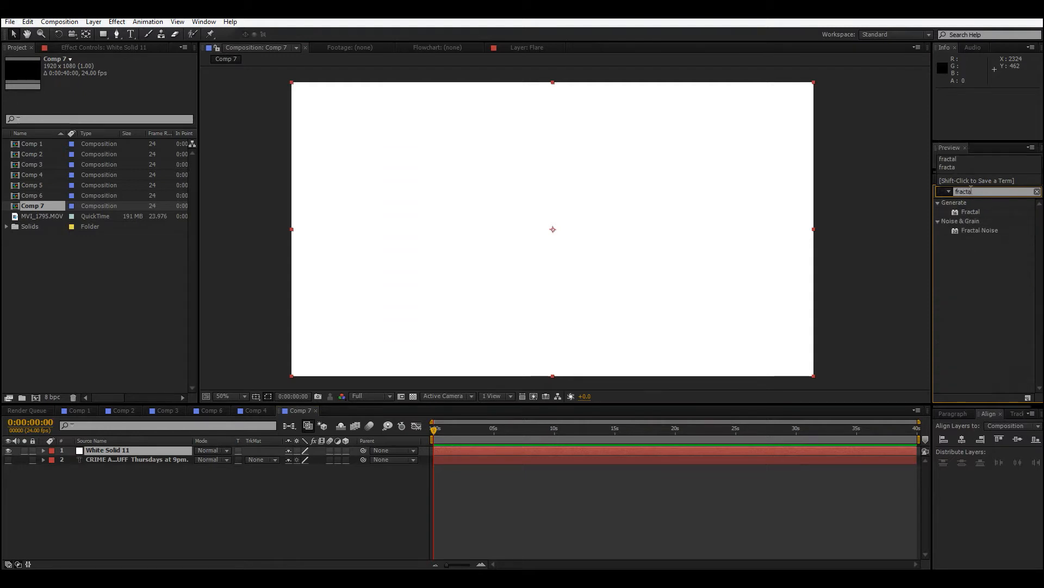
{"action": "double_click", "coordinate": [979, 230]}
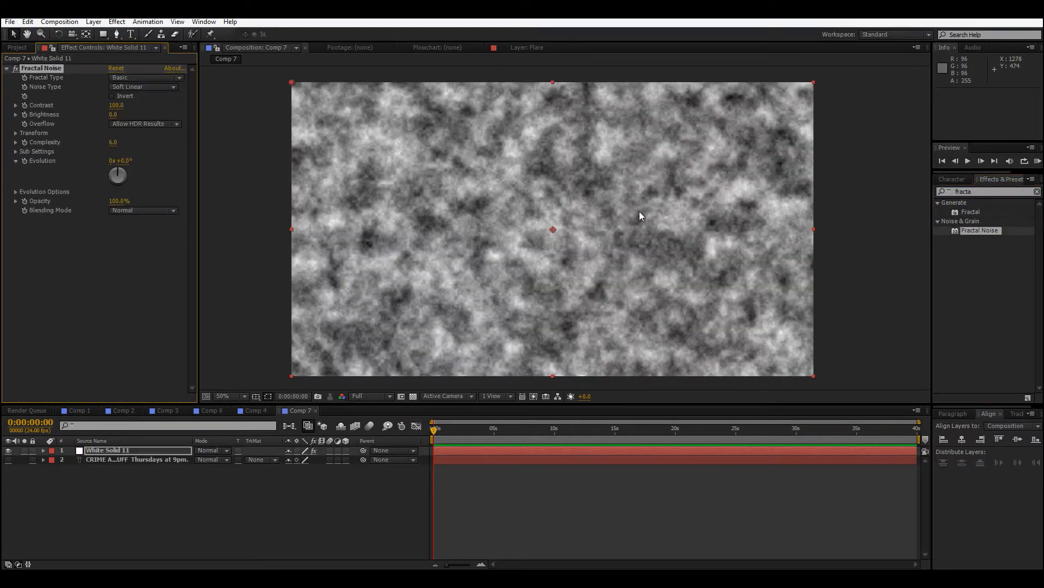
{"action": "left_click", "coordinate": [143, 77]}
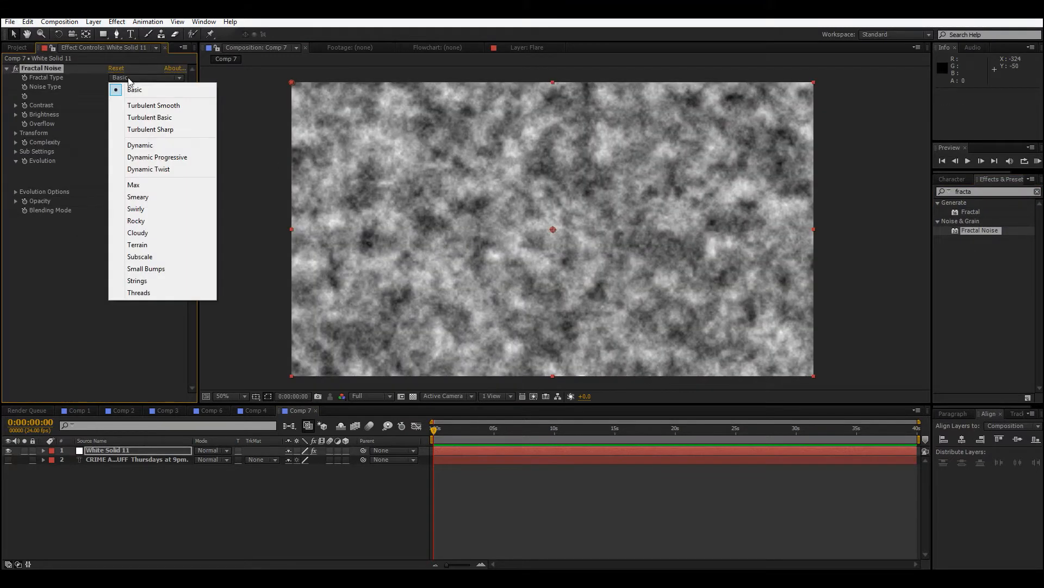
{"action": "mouse_move", "coordinate": [154, 145]}
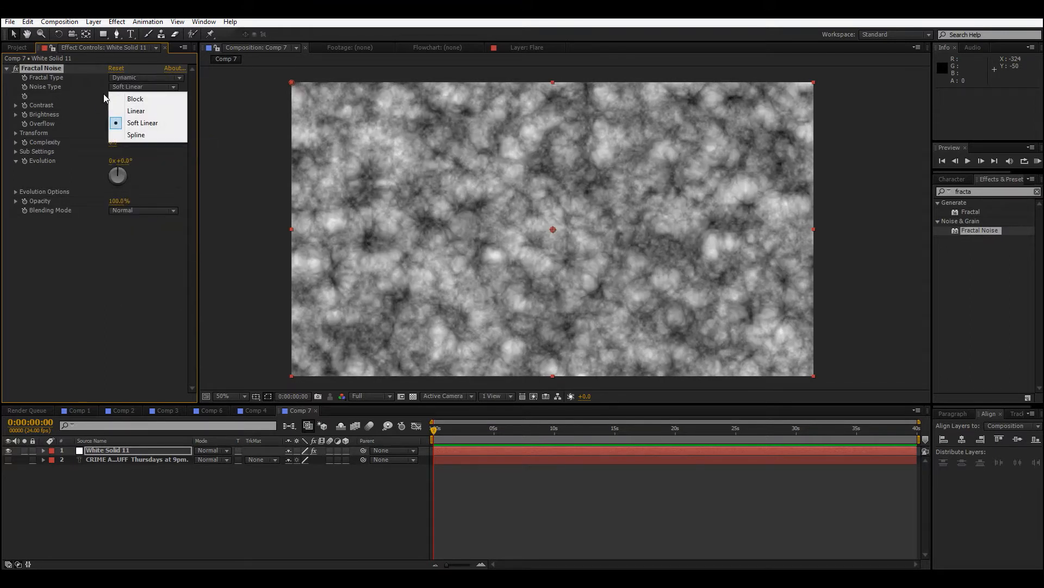
{"action": "left_click", "coordinate": [143, 122]}
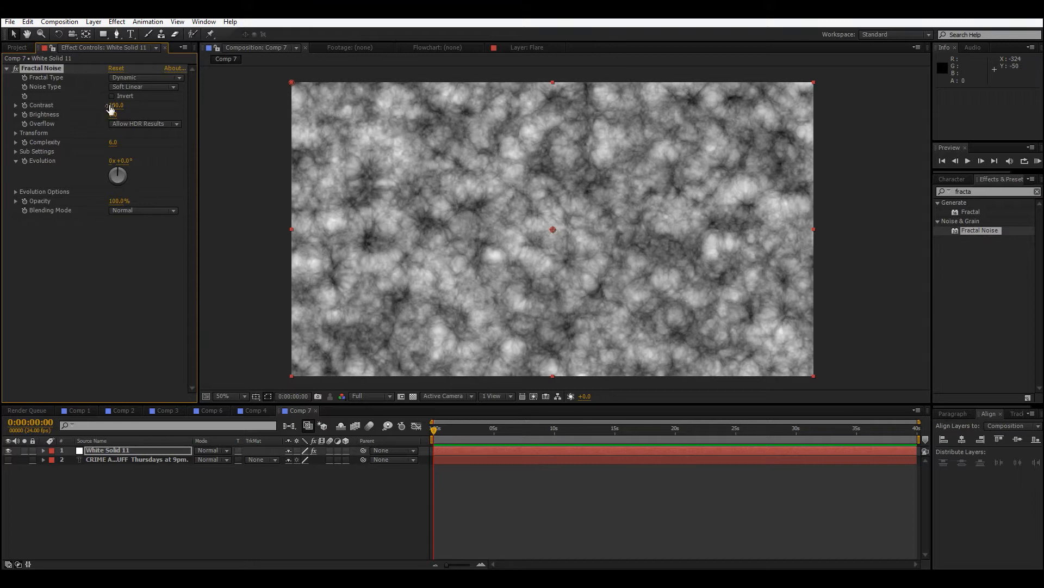
{"action": "left_click_drag", "start_coordinate": [116, 104], "coordinate": [116, 104]}
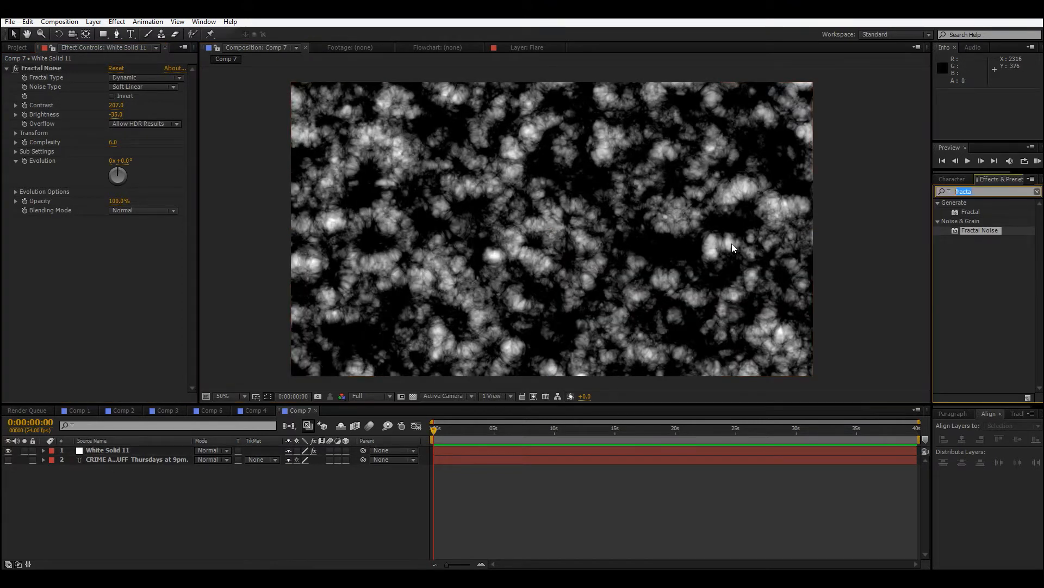
- Apply Noise at 90% amount to the fractal solid and check the grain at full size
{"action": "type", "text": "noise"}
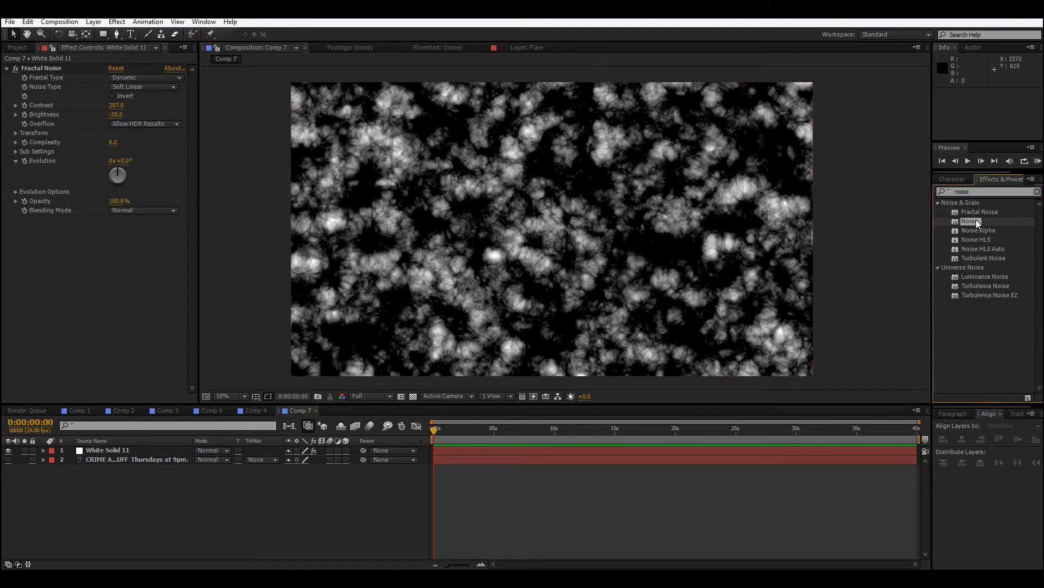
{"action": "double_click", "coordinate": [970, 221]}
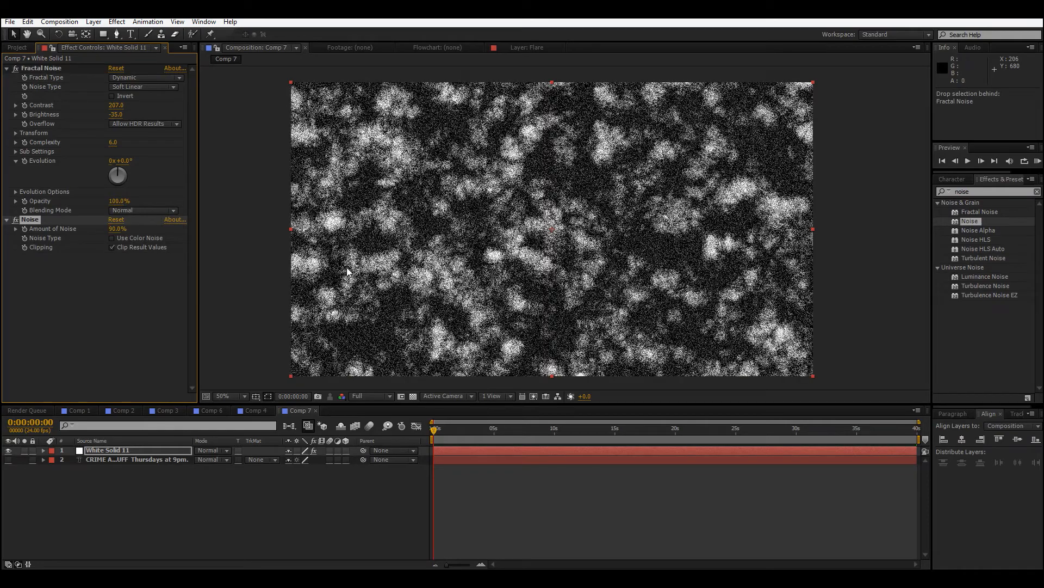
{"action": "left_click", "coordinate": [224, 396]}
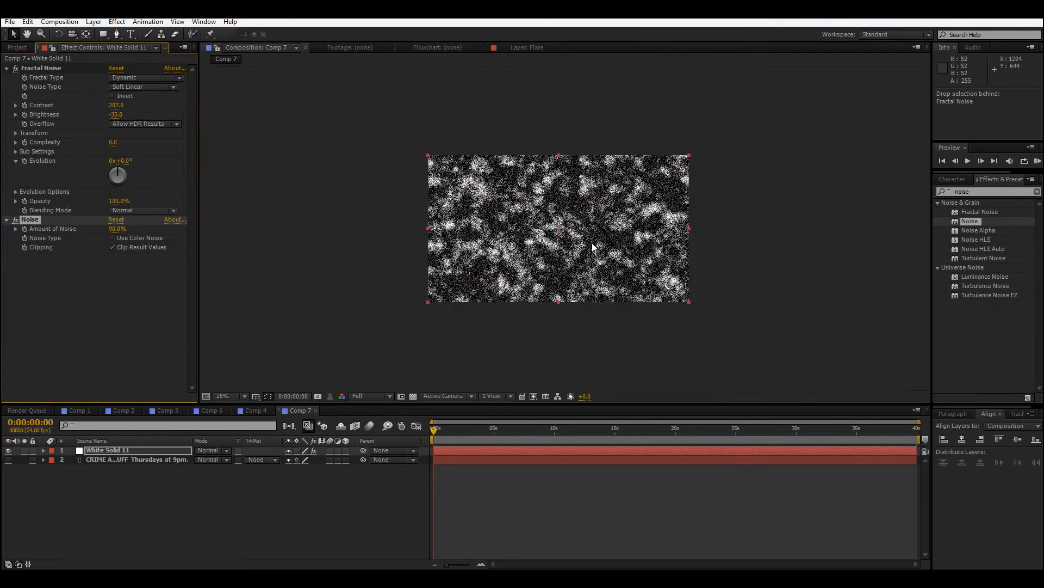
{"action": "left_click", "coordinate": [223, 396]}
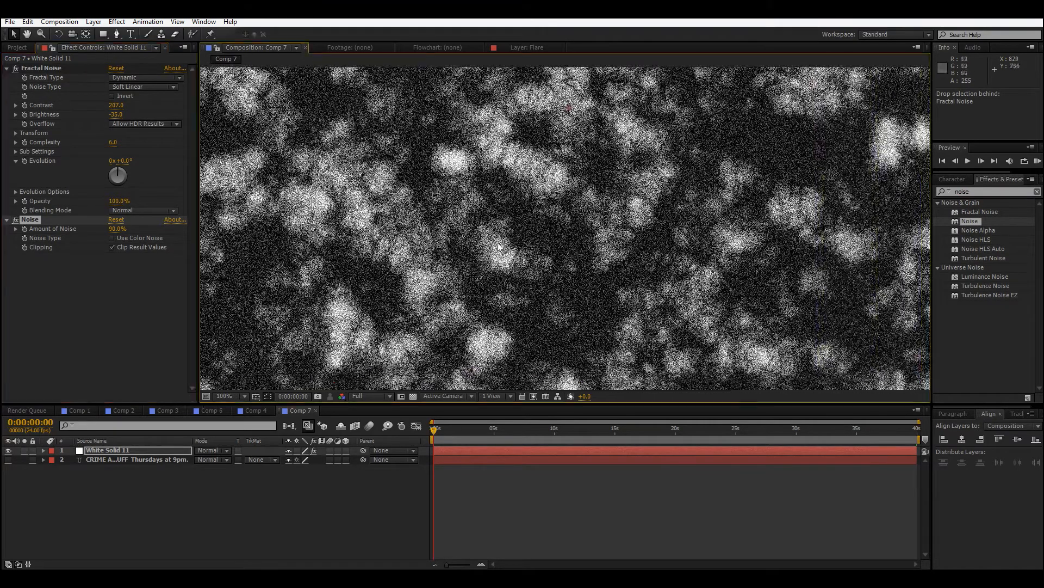
{"action": "left_click", "coordinate": [225, 396]}
{"action": "type", "text": "embo"}
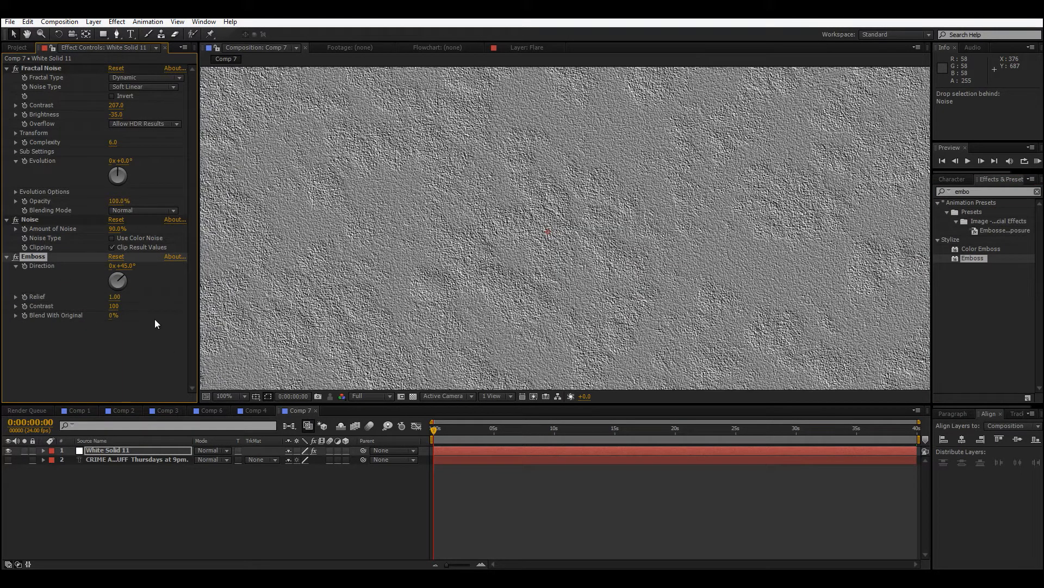
- Scrub the Emboss Direction dial on the white solid to 1x+0.0°
{"action": "left_click_drag", "start_coordinate": [118, 280], "coordinate": [110, 296]}
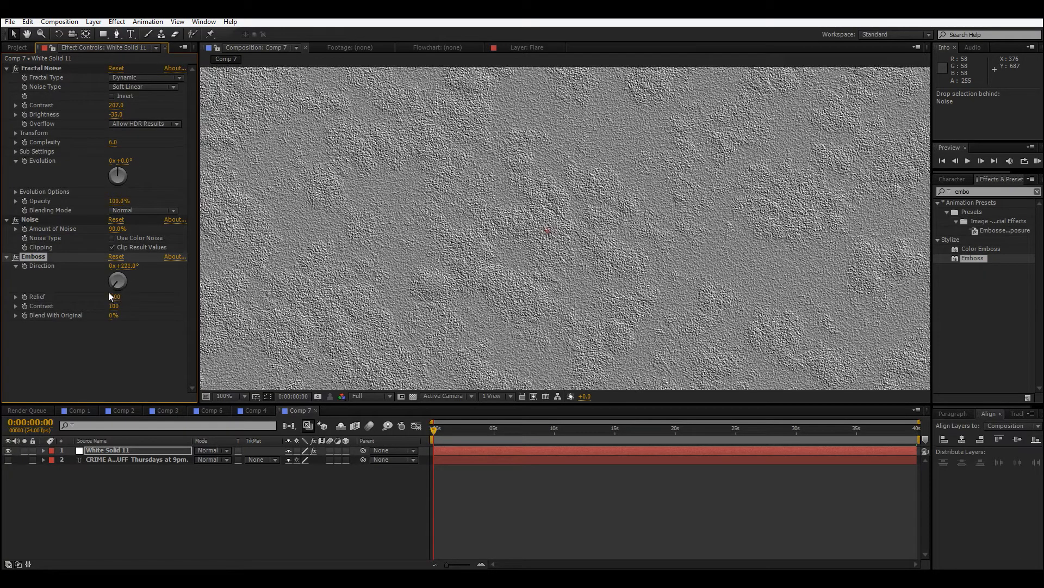
{"action": "left_click_drag", "start_coordinate": [117, 280], "coordinate": [118, 276]}
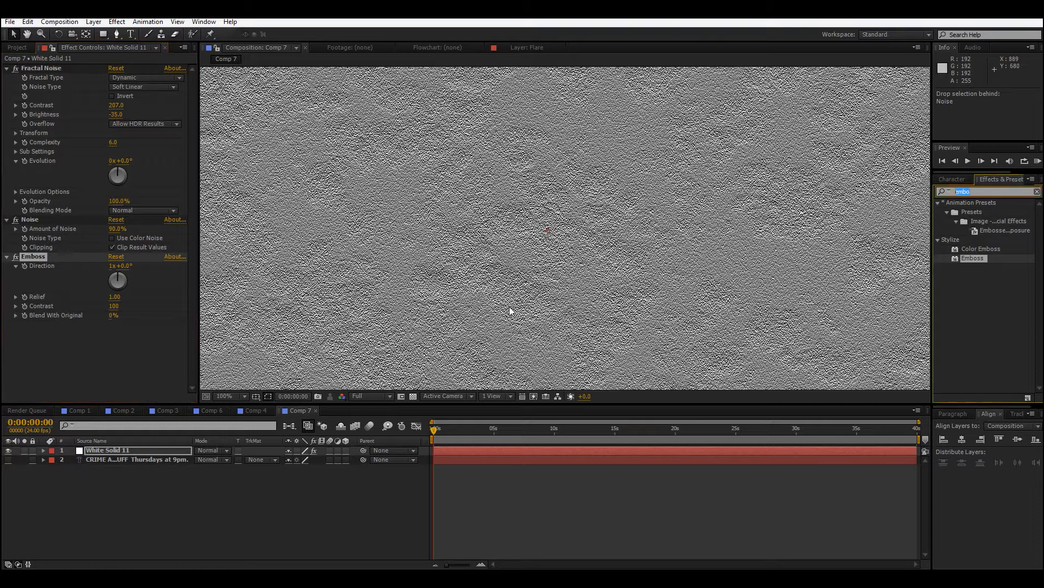
- Apply Curves with a steep bowed curve to darken the embossed texture
{"action": "type", "text": "curves"}
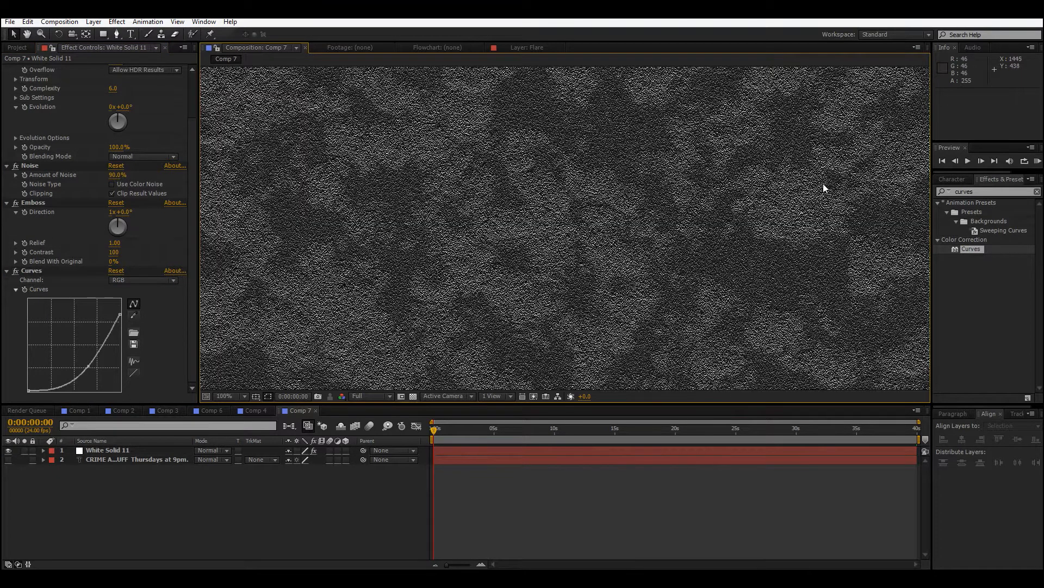
- Apply Noir Moderne to White Solid 11 and zoom the viewer to inspect the vignetted wall
{"action": "type", "text": "noir"}
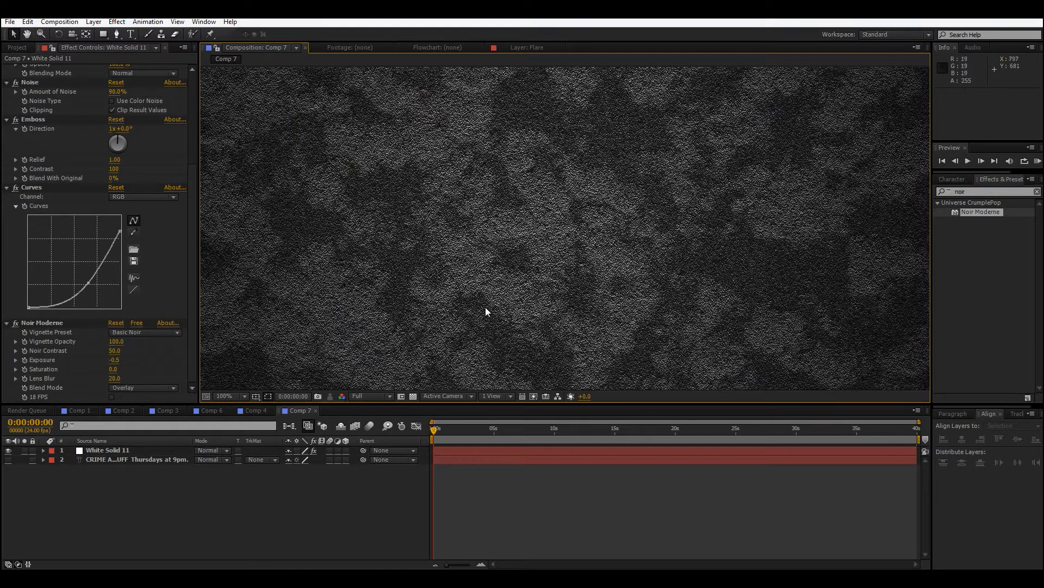
{"action": "left_click", "coordinate": [225, 396]}
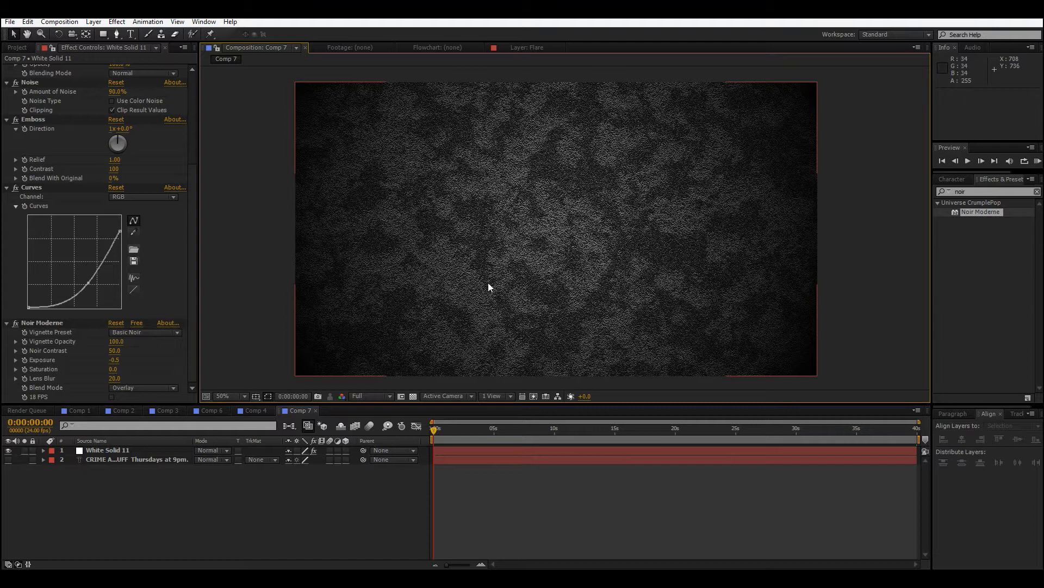
{"action": "mouse_move", "coordinate": [915, 307]}
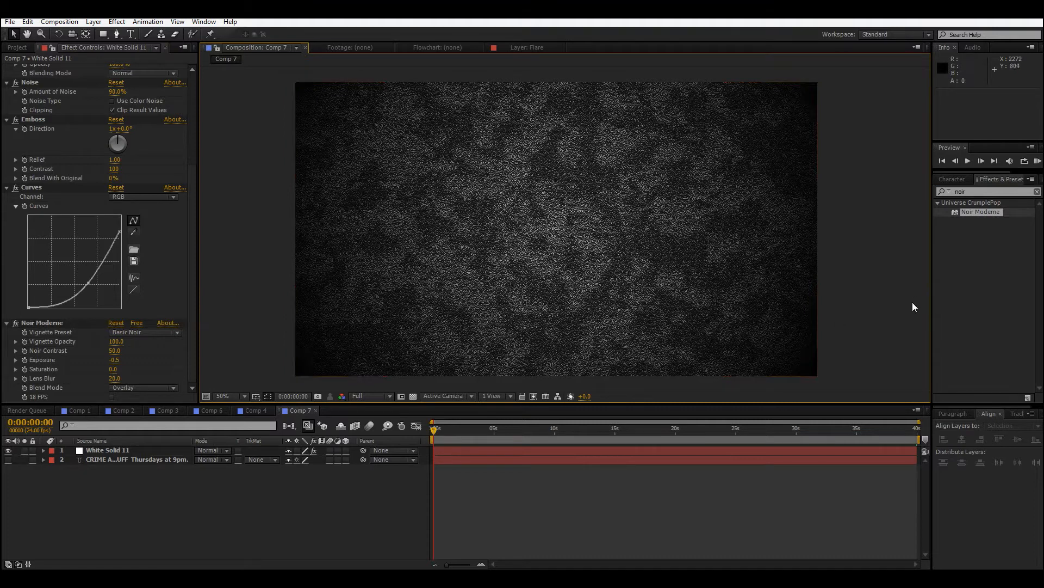
{"action": "mouse_move", "coordinate": [203, 329]}
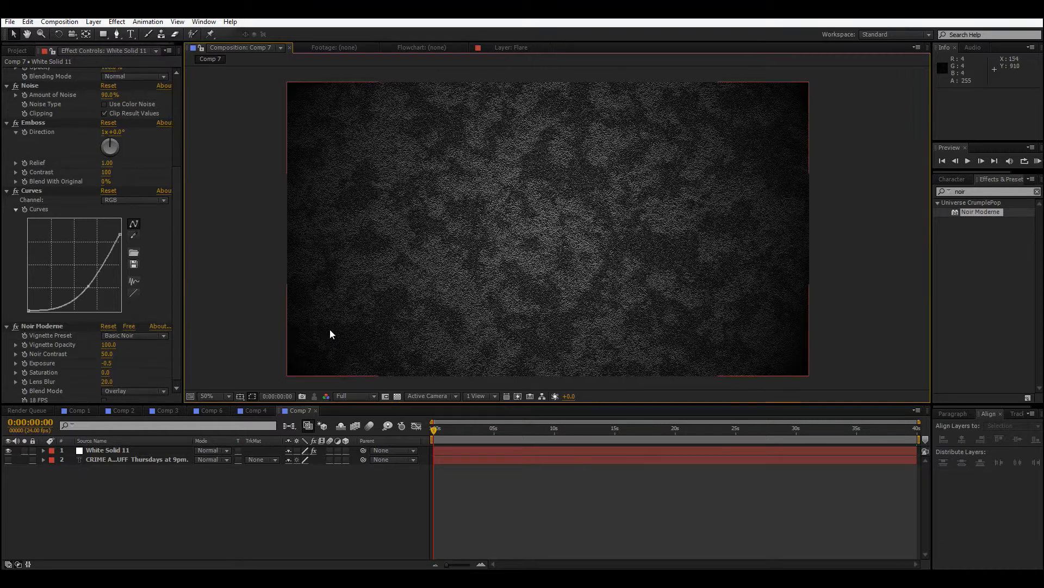
{"action": "left_click", "coordinate": [208, 396]}
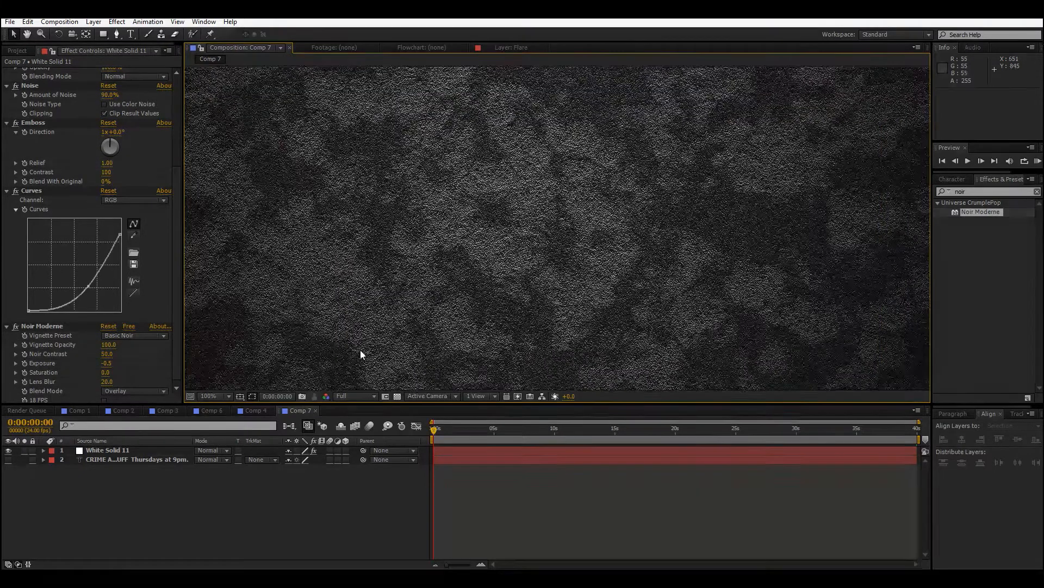
{"action": "left_click", "coordinate": [212, 396]}
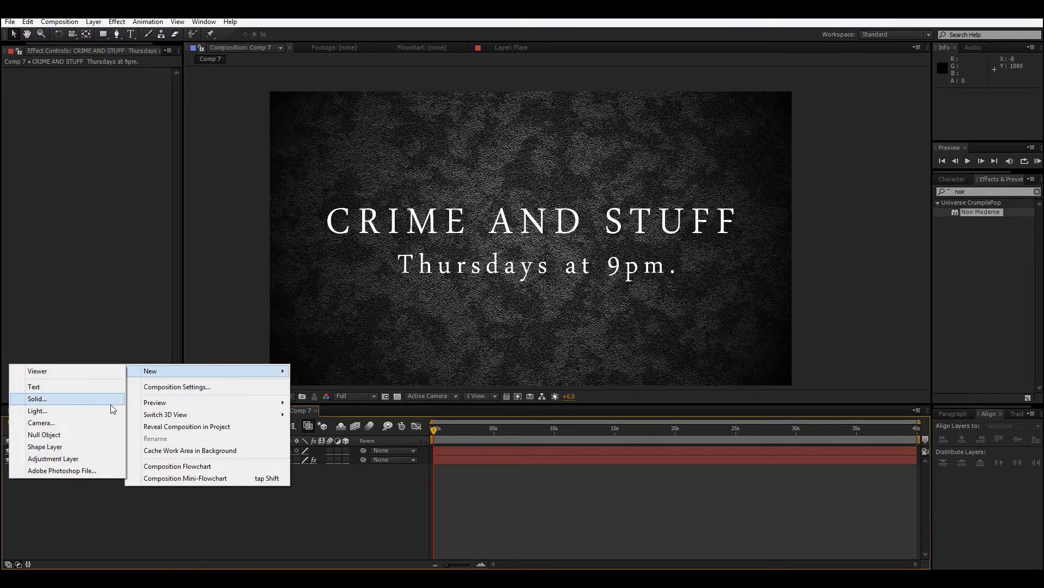
- Add a new solid with Optical Flares and drag the flare to the frame centre
{"action": "left_click", "coordinate": [38, 399]}
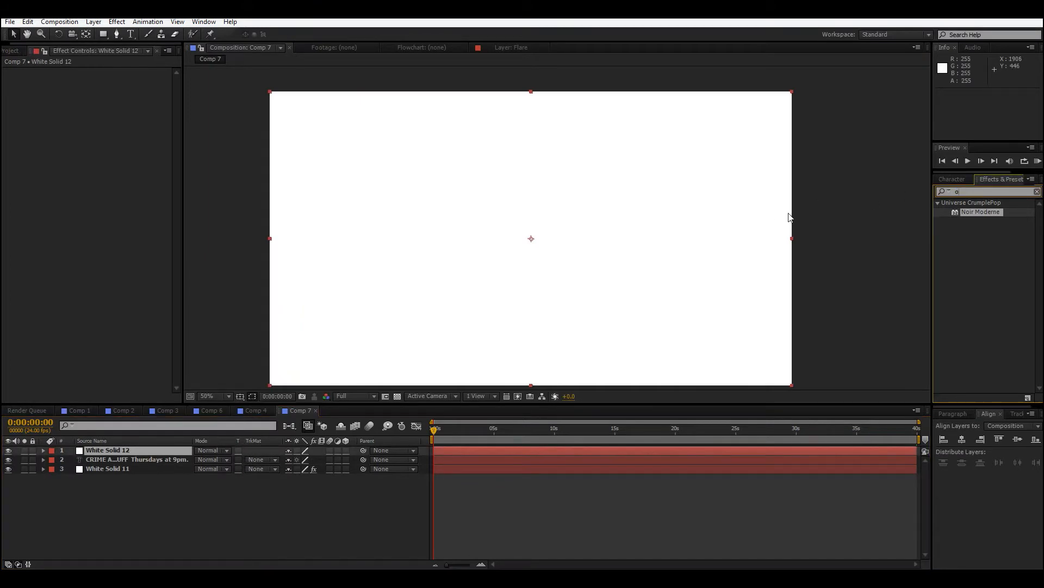
{"action": "type", "text": "ptical"}
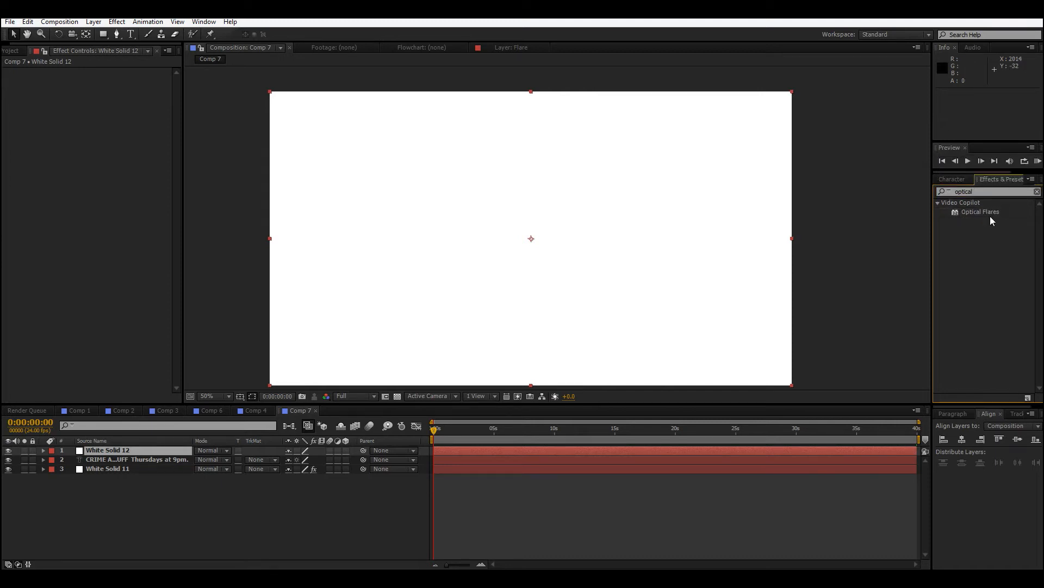
{"action": "double_click", "coordinate": [980, 211]}
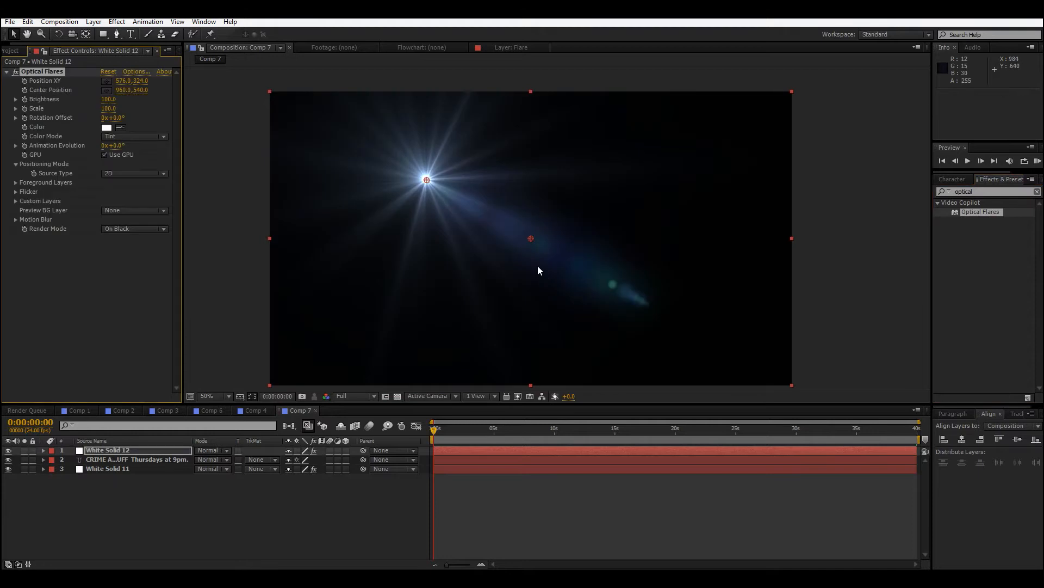
{"action": "left_click_drag", "start_coordinate": [425, 179], "coordinate": [522, 226]}
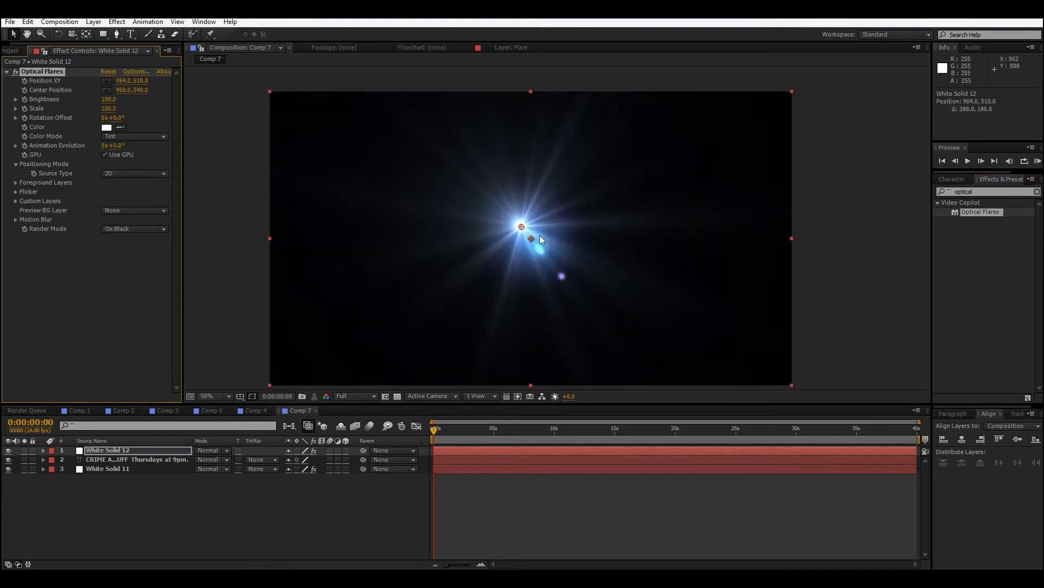
{"action": "left_click_drag", "start_coordinate": [521, 226], "coordinate": [531, 240]}
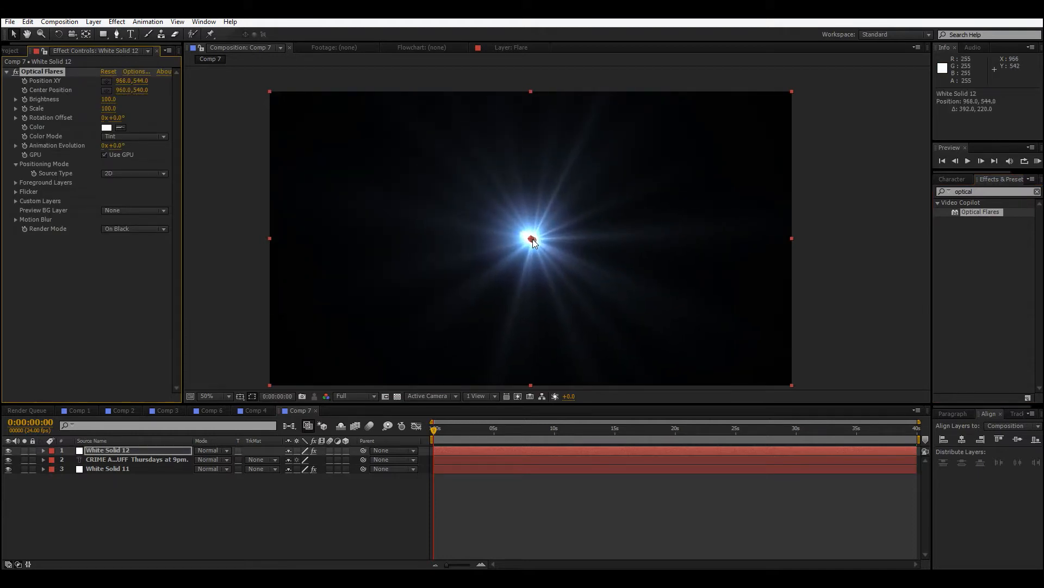
{"action": "left_click_drag", "start_coordinate": [535, 241], "coordinate": [529, 240]}
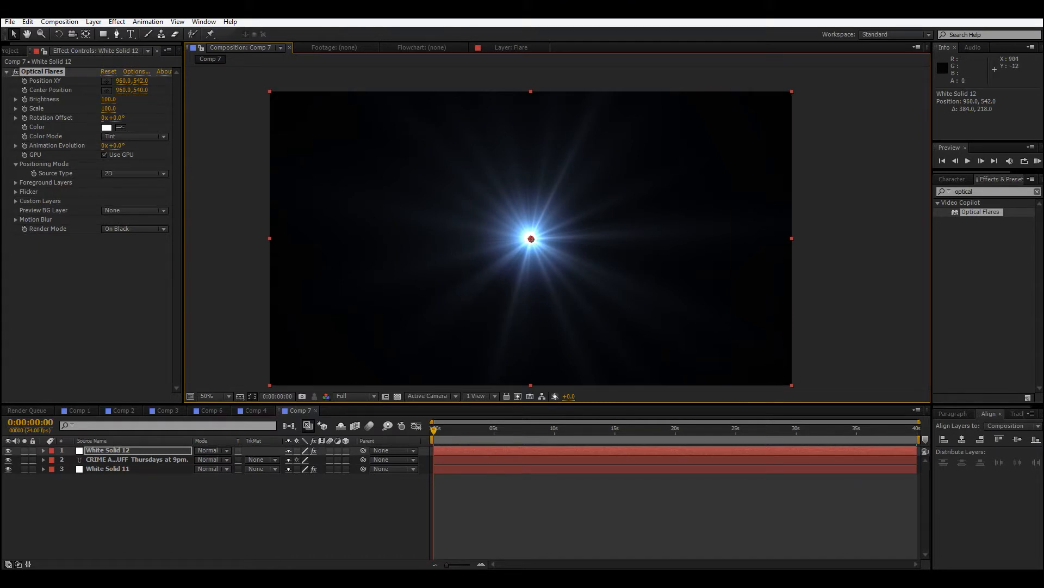
{"action": "mouse_move", "coordinate": [813, 545]}
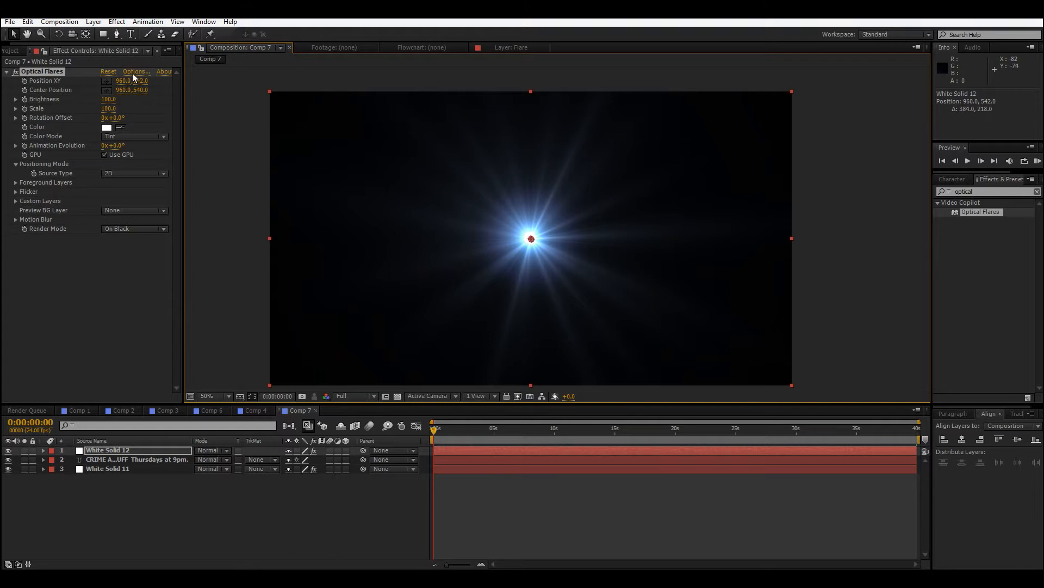
- Choose a blue preset in the Optical Flares Preset Browser, centre it, and accept
{"action": "left_click", "coordinate": [135, 72]}
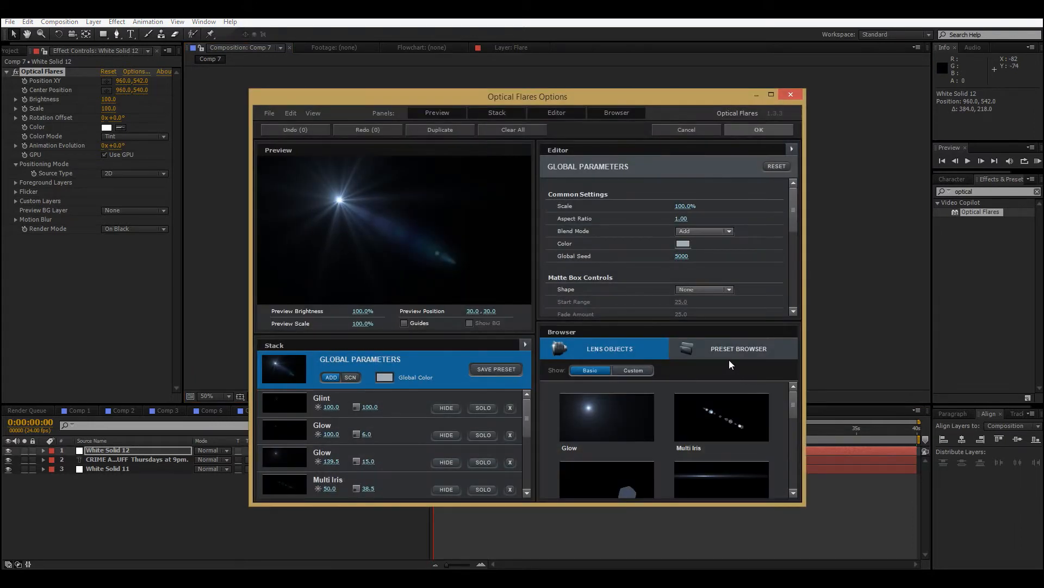
{"action": "left_click", "coordinate": [739, 349]}
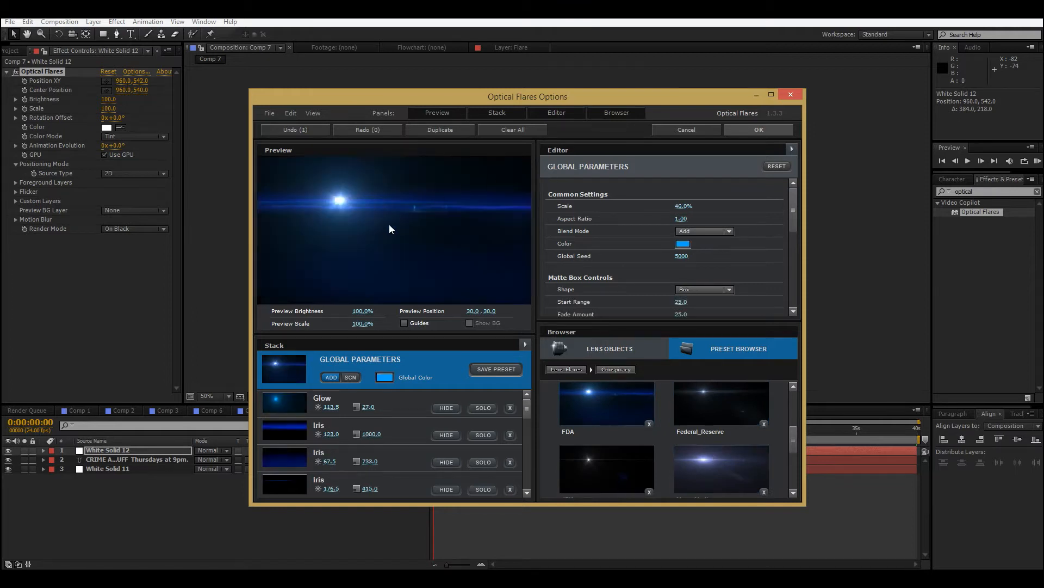
{"action": "left_click_drag", "start_coordinate": [389, 229], "coordinate": [392, 246]}
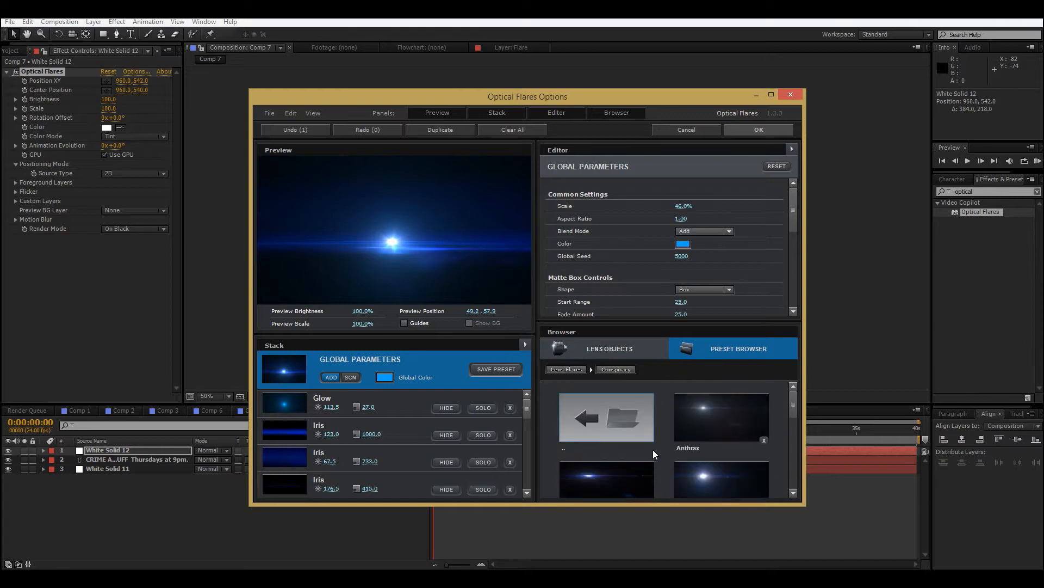
{"action": "left_click", "coordinate": [758, 130]}
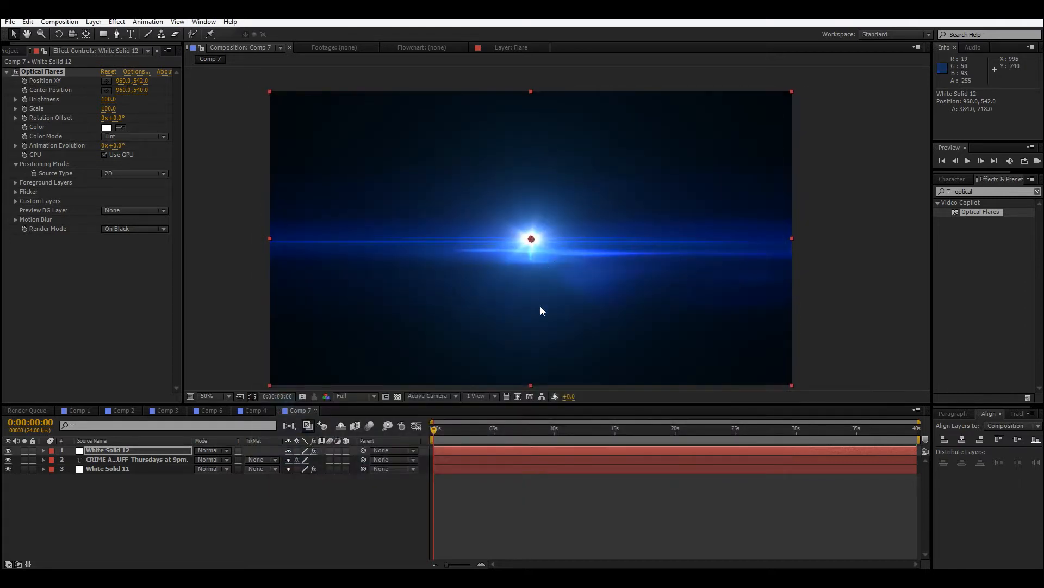
- Set White Solid 12 to Screen blending and nudge the flare slightly lower-left
{"action": "left_click", "coordinate": [211, 450]}
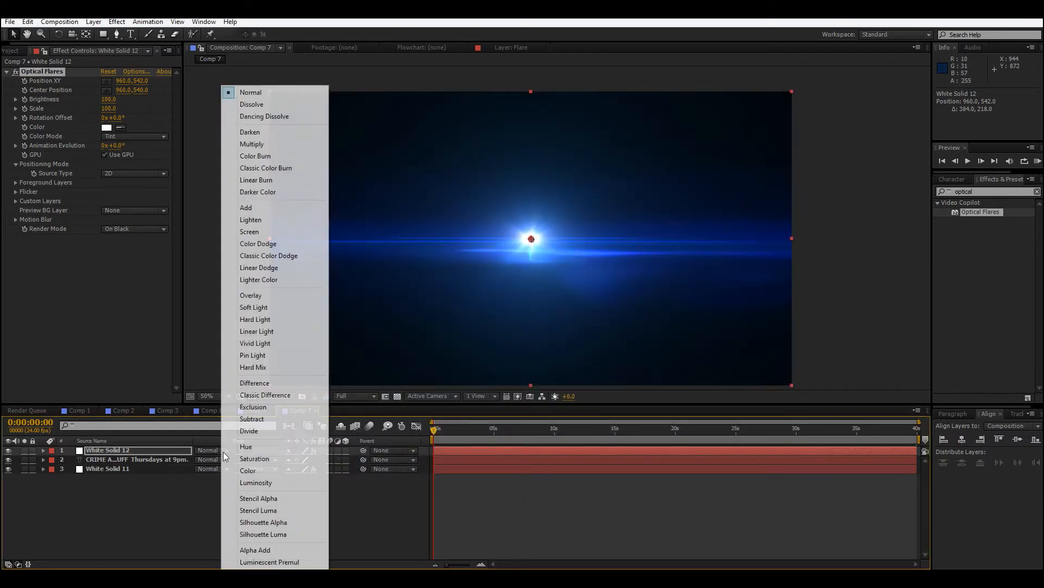
{"action": "left_click", "coordinate": [250, 231]}
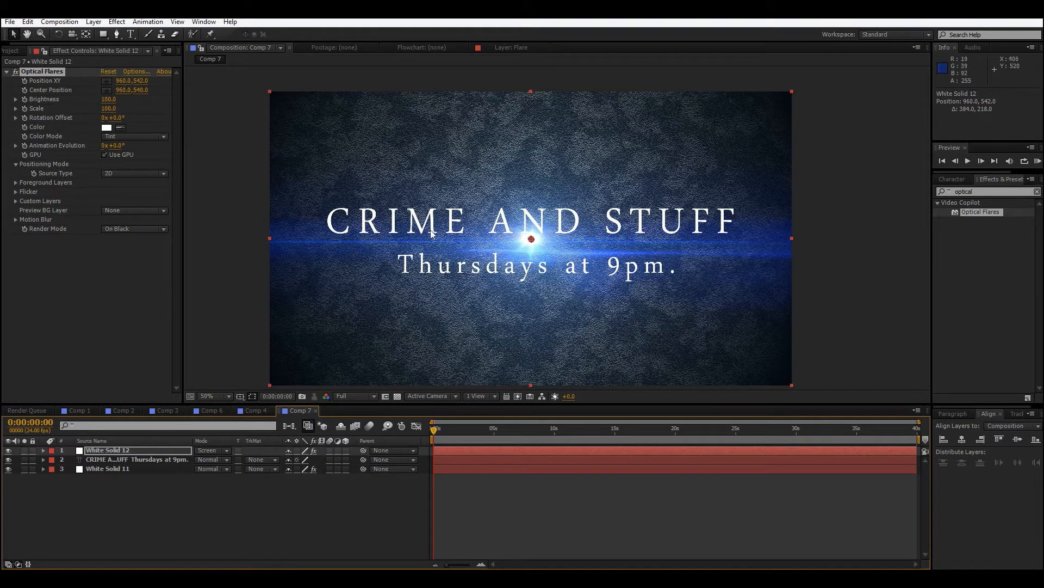
{"action": "left_click_drag", "start_coordinate": [538, 238], "coordinate": [529, 245]}
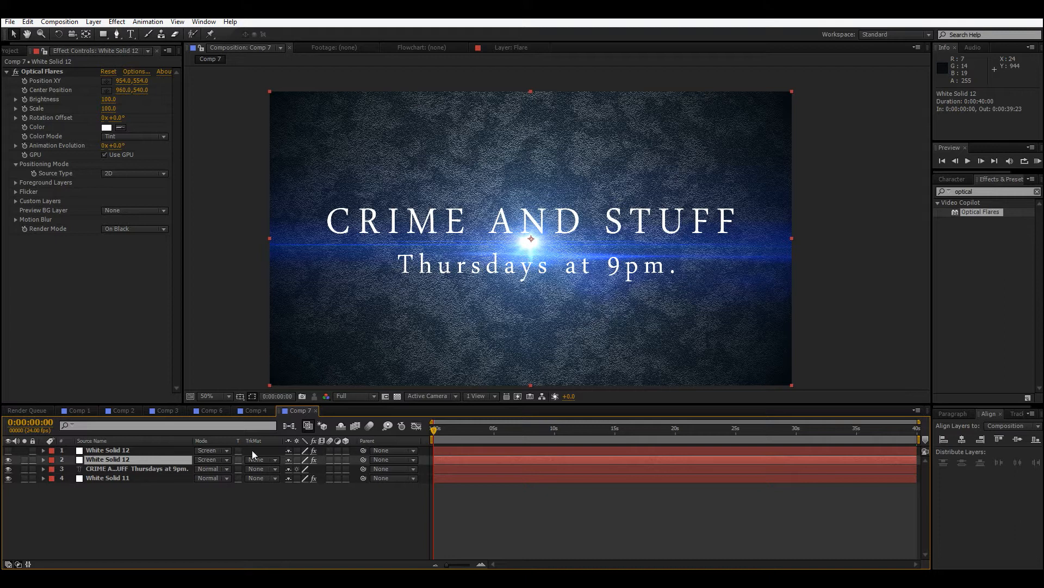
- Set the duplicated flare layer to Multiply at scale 1350 and begin choosing a navy flare colour
{"action": "left_click", "coordinate": [209, 459]}
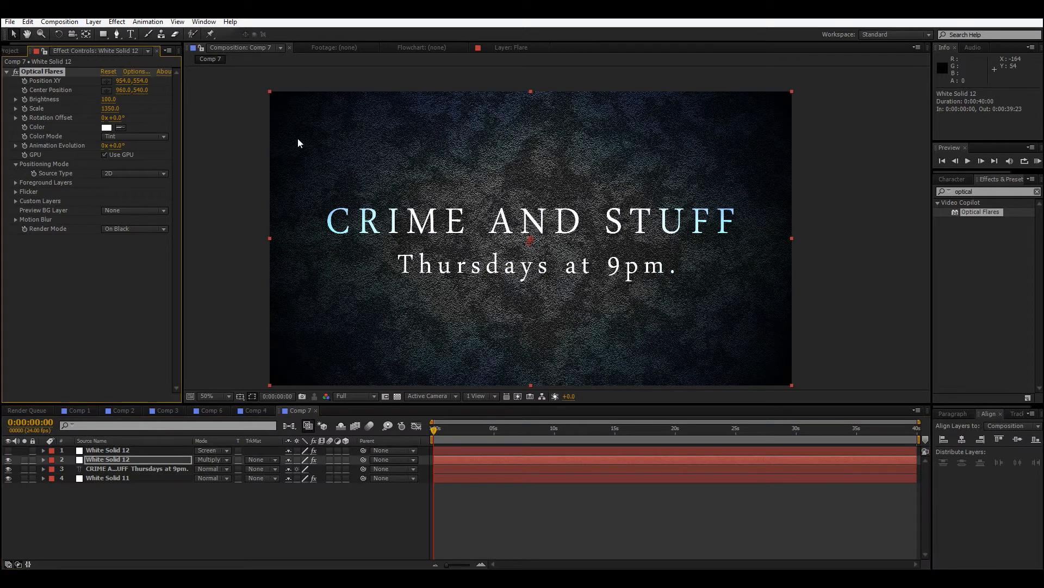
{"action": "left_click", "coordinate": [213, 397]}
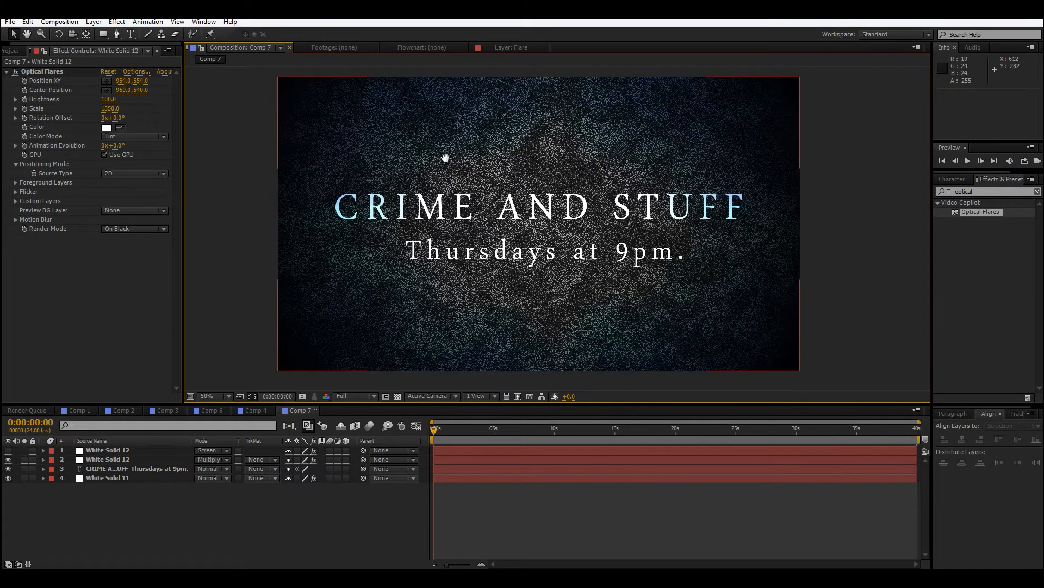
{"action": "left_click", "coordinate": [212, 396]}
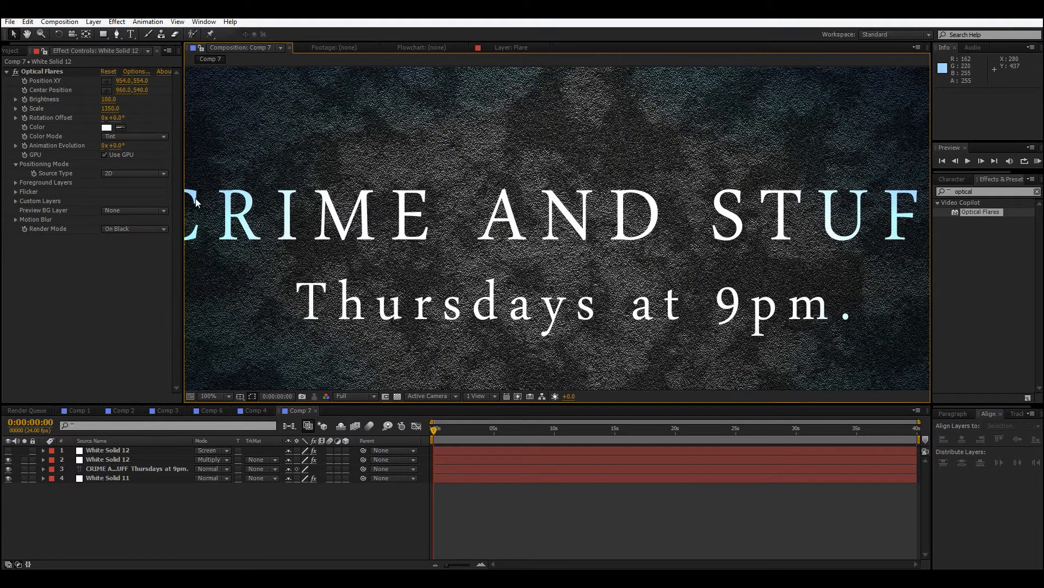
{"action": "left_click", "coordinate": [107, 127]}
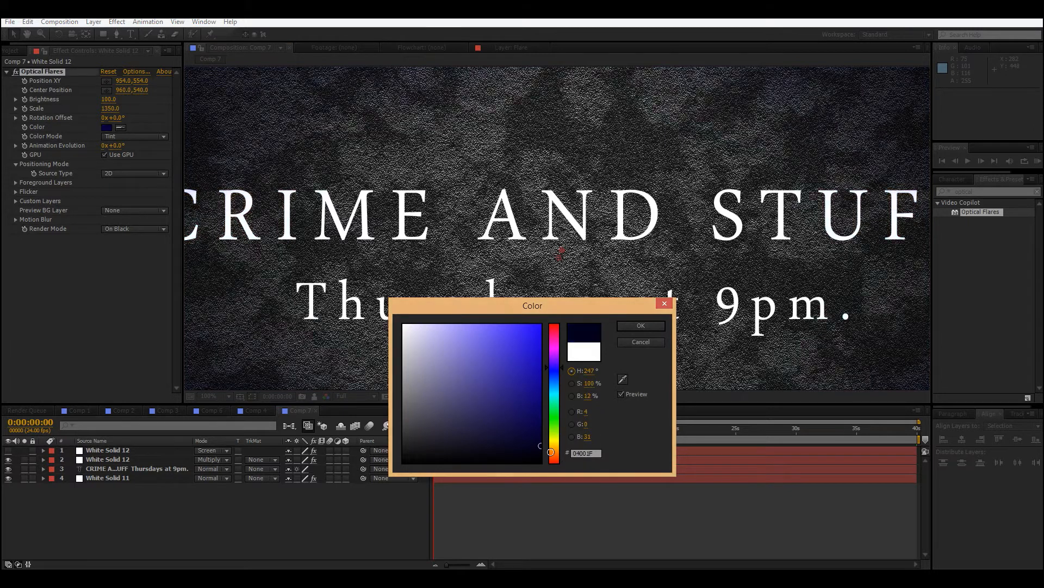
- Pick a dark navy tint for the duplicate Optical Flares color and accept it
{"action": "left_click", "coordinate": [540, 327]}
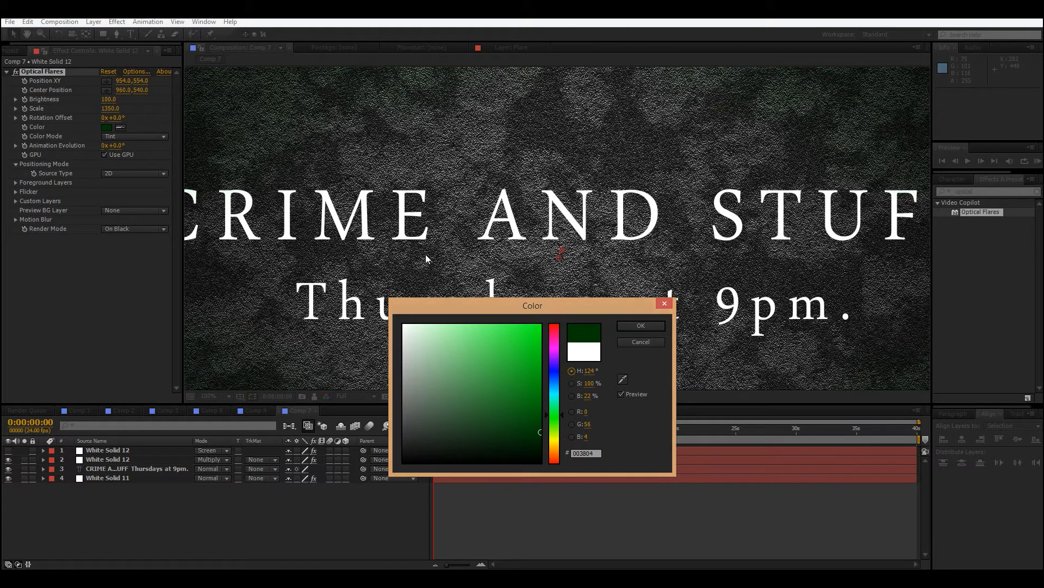
{"action": "left_click", "coordinate": [555, 372]}
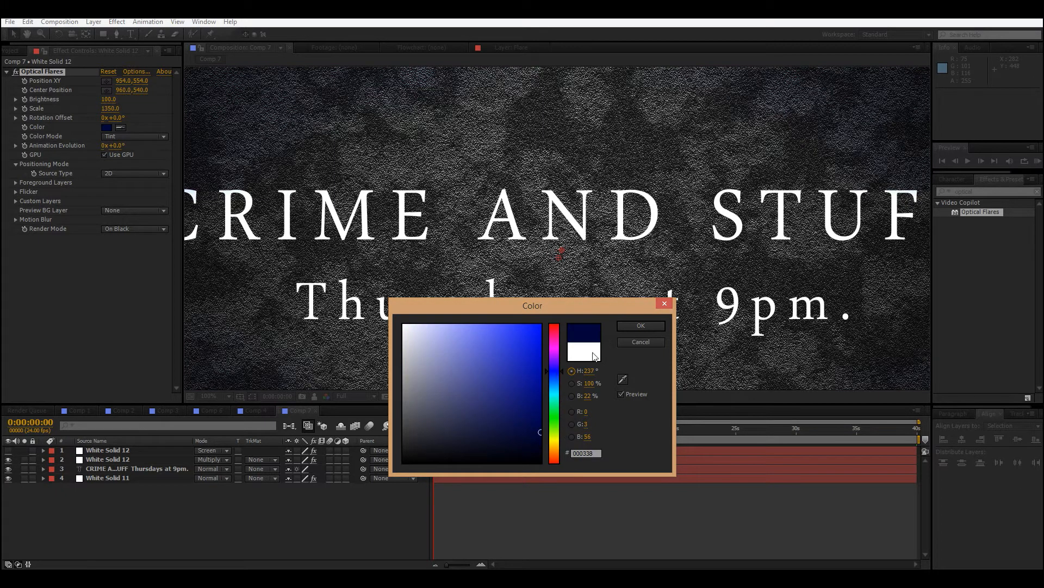
{"action": "left_click", "coordinate": [641, 325]}
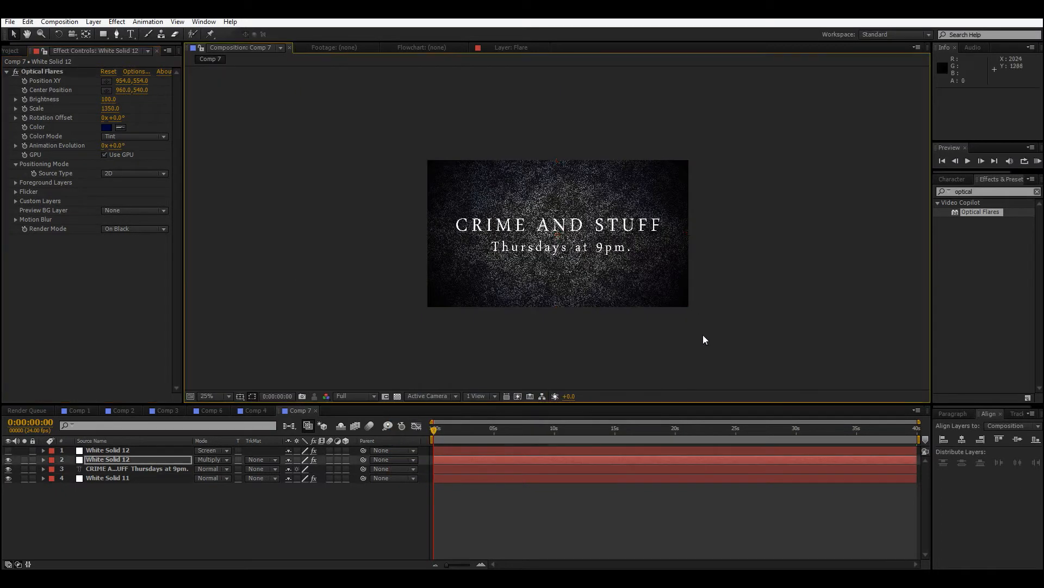
- Zoom the Composition viewer to full size to inspect the blue flare behind the title
{"action": "left_click", "coordinate": [211, 396]}
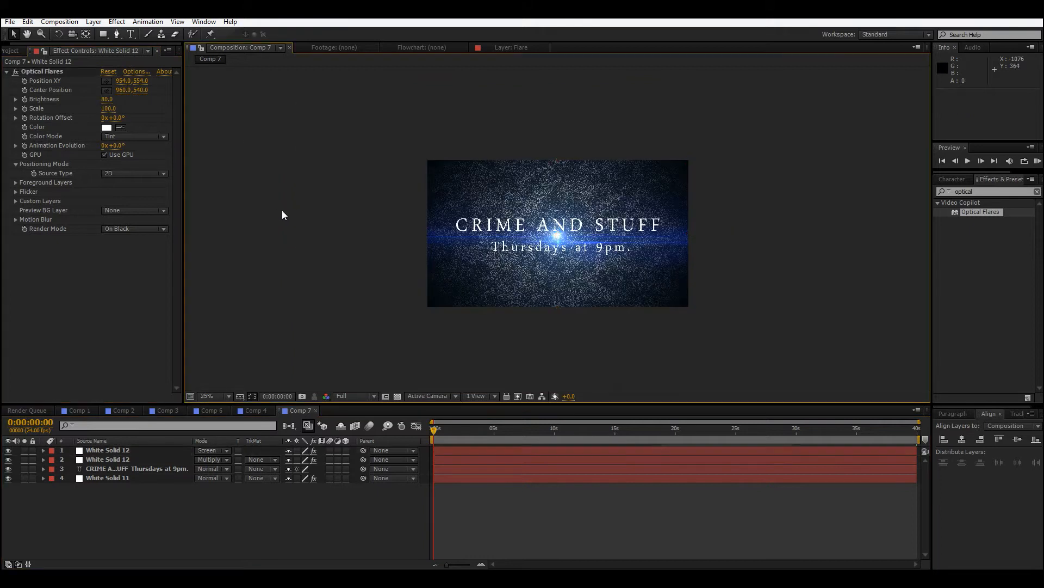
{"action": "left_click", "coordinate": [215, 396]}
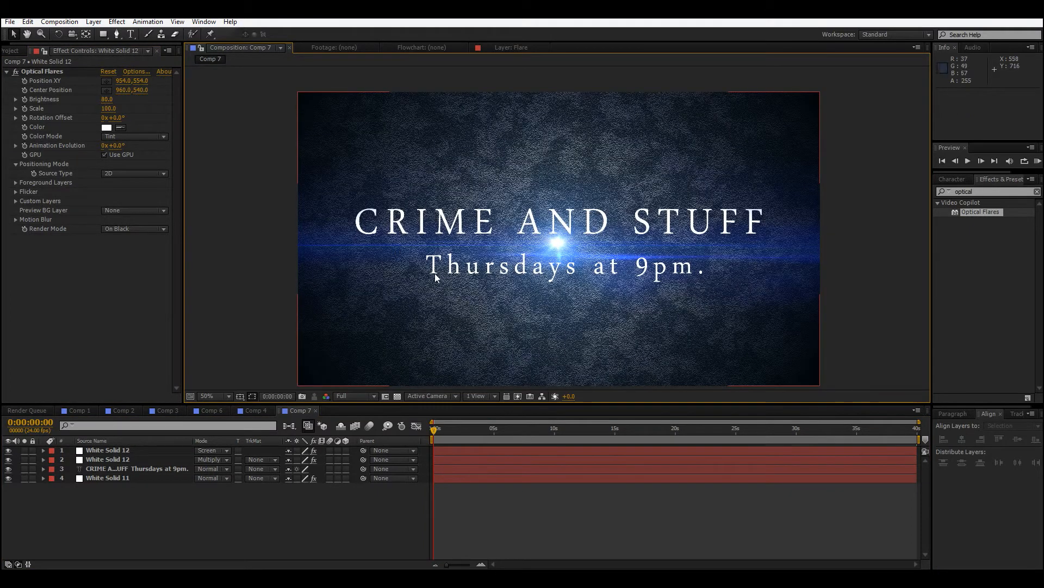
{"action": "left_click", "coordinate": [207, 396]}
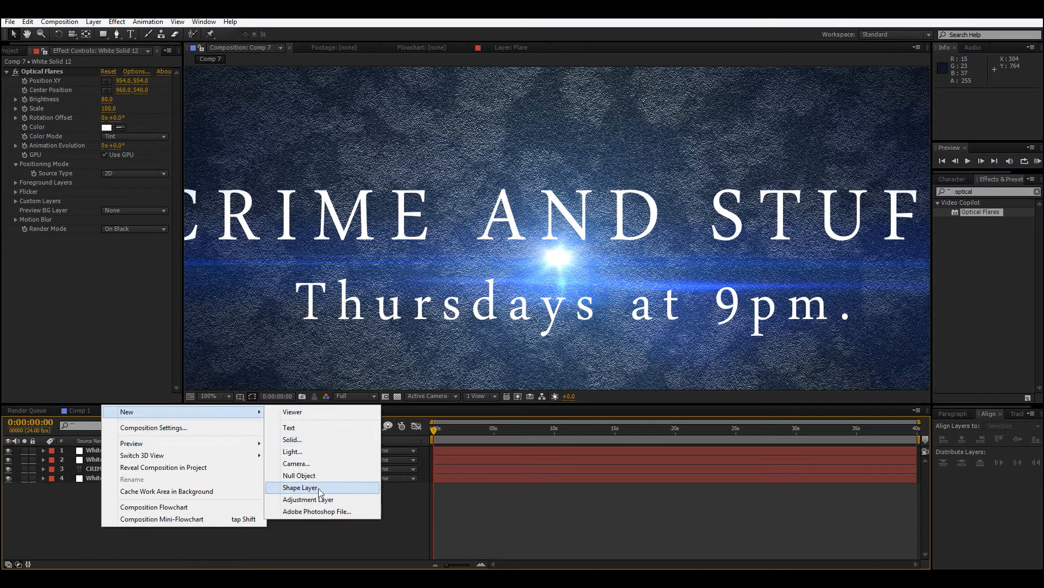
- Add a top adjustment layer with Simple RGB Separation at radius 0.50
{"action": "left_click", "coordinate": [308, 499]}
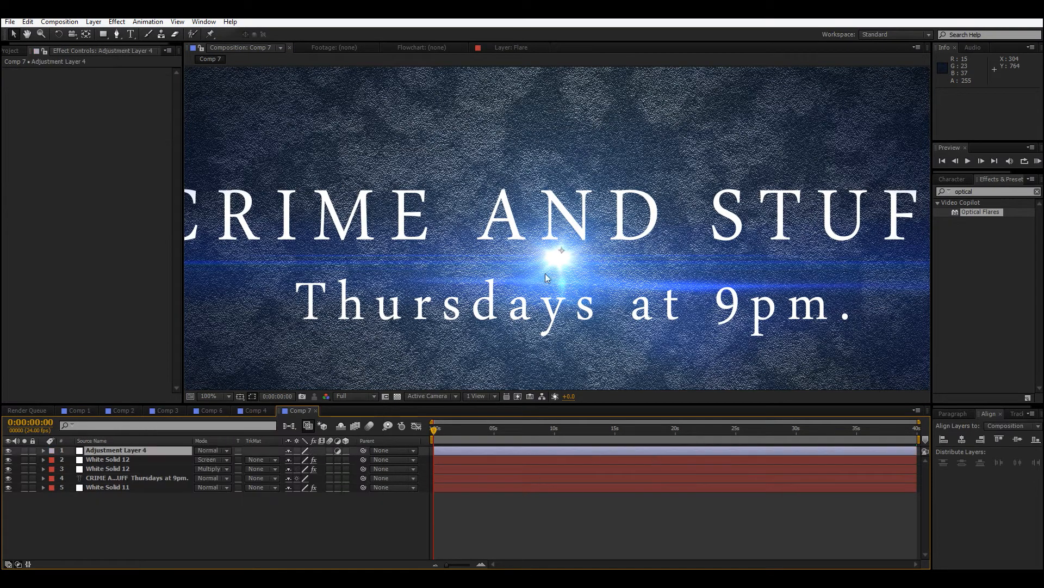
{"action": "left_click", "coordinate": [208, 396]}
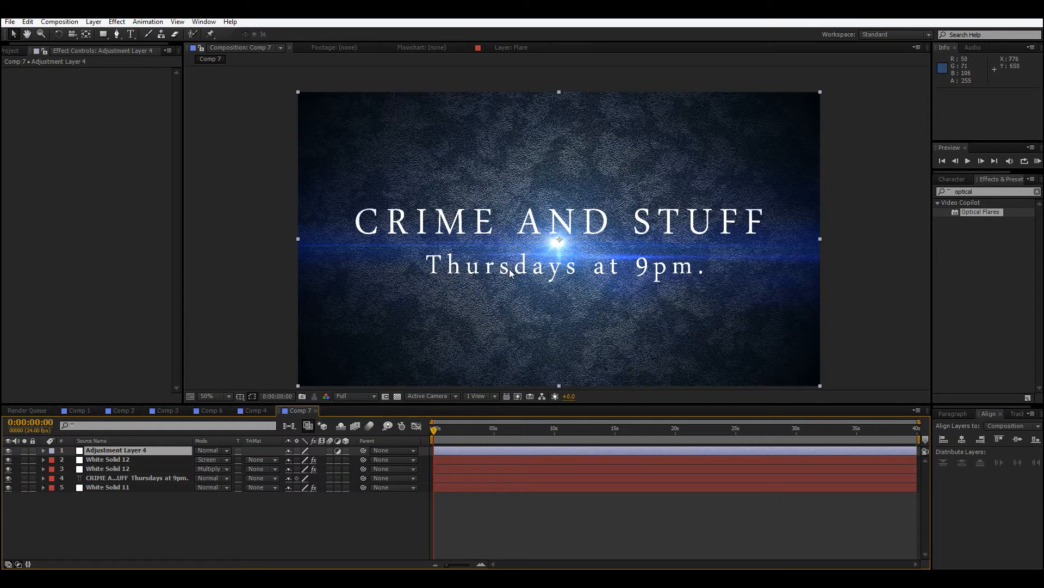
{"action": "mouse_move", "coordinate": [936, 180]}
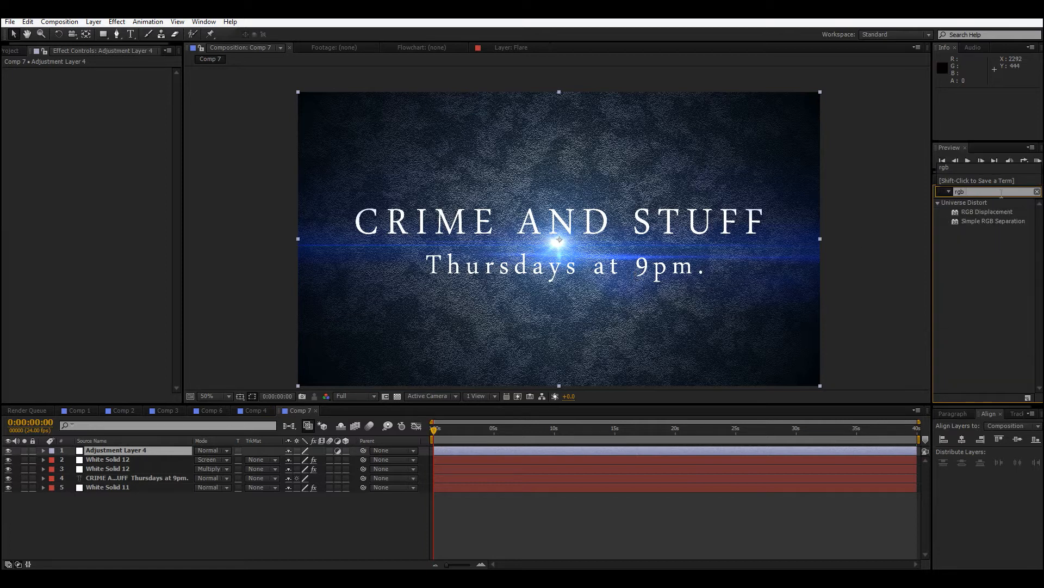
{"action": "mouse_move", "coordinate": [995, 225]}
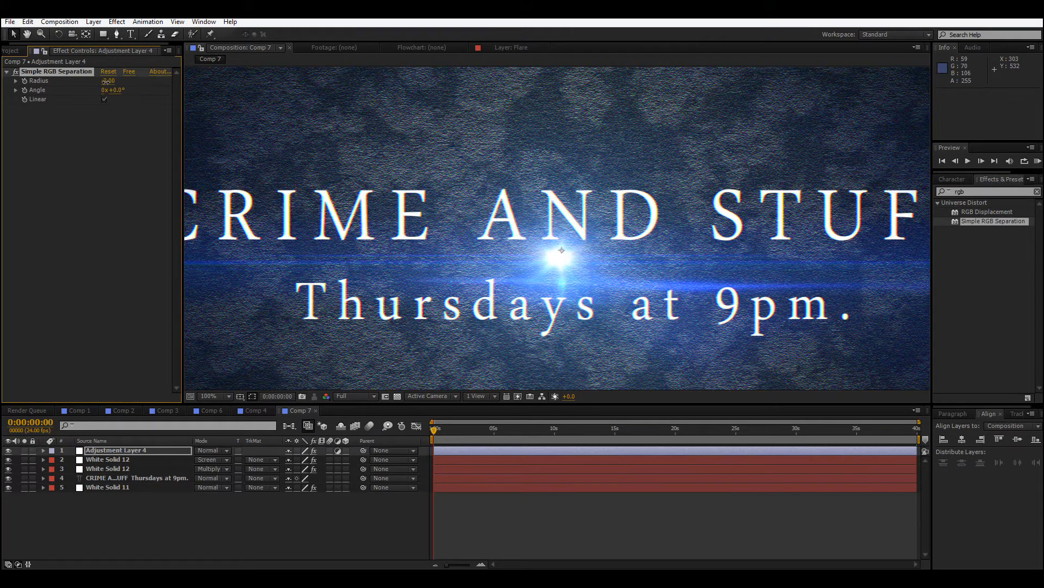
{"action": "left_click", "coordinate": [109, 80]}
{"action": "type", "text": "1"}
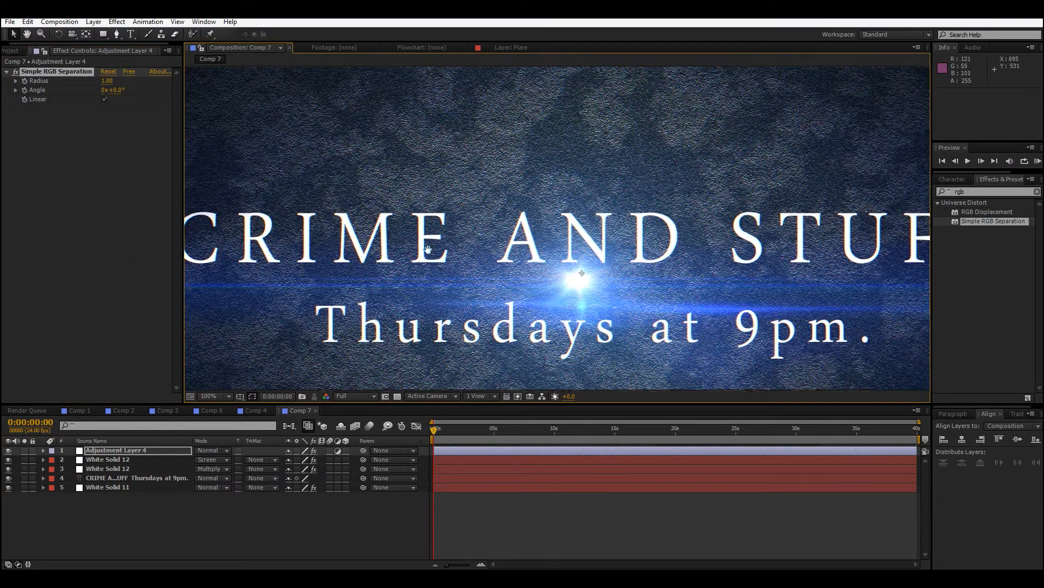
{"action": "left_click", "coordinate": [212, 396]}
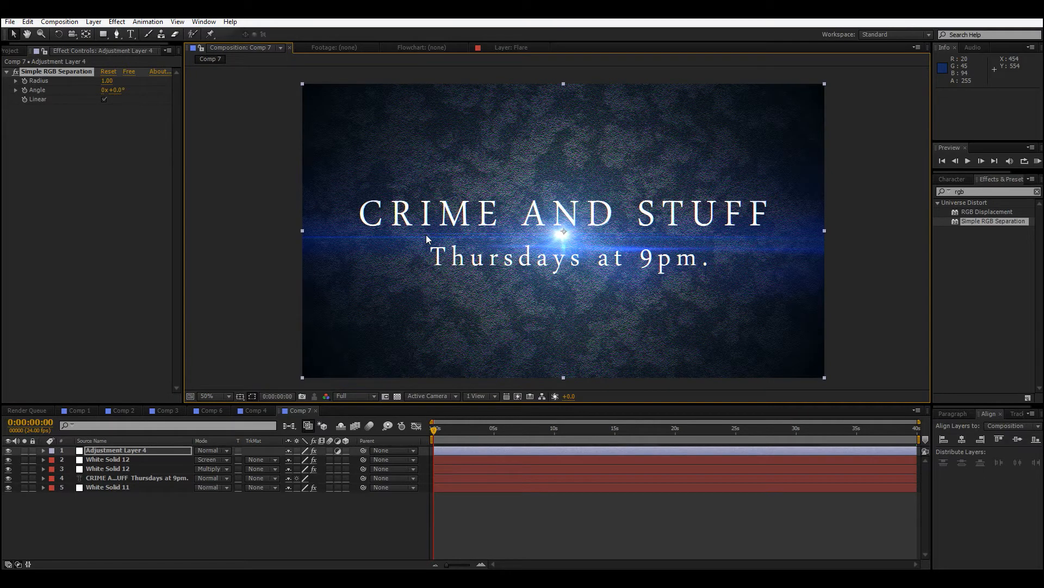
{"action": "left_click", "coordinate": [210, 396]}
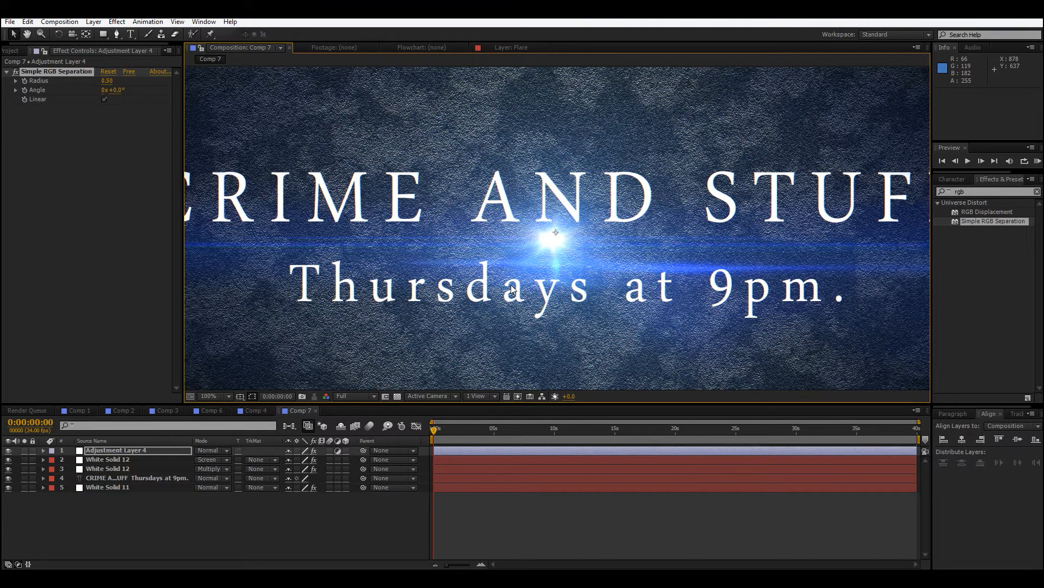
{"action": "mouse_move", "coordinate": [727, 273]}
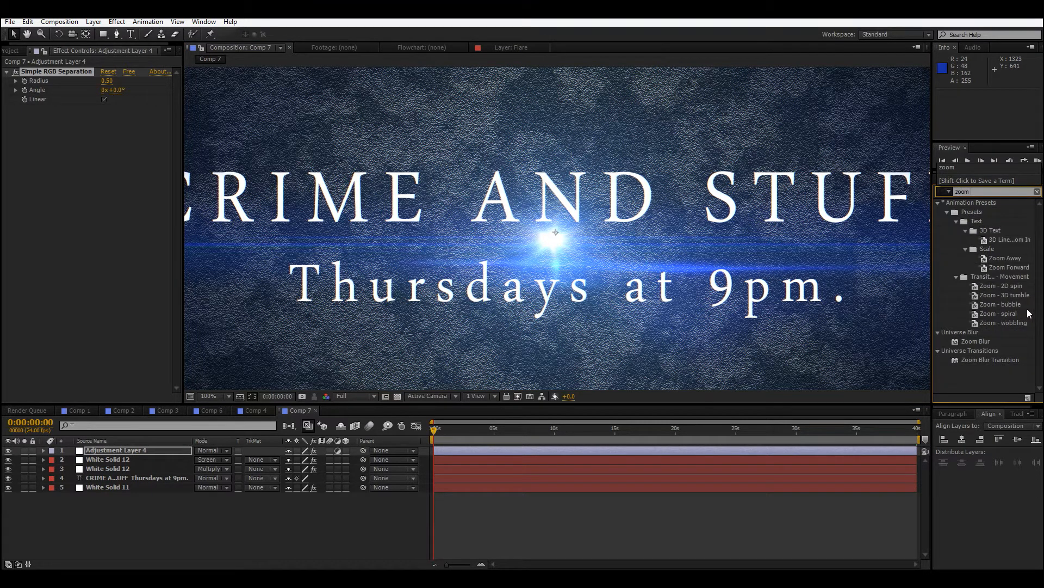
- Apply Zoom Blur with speed 8.4, distance 38 and falloff 0.46
{"action": "double_click", "coordinate": [976, 341]}
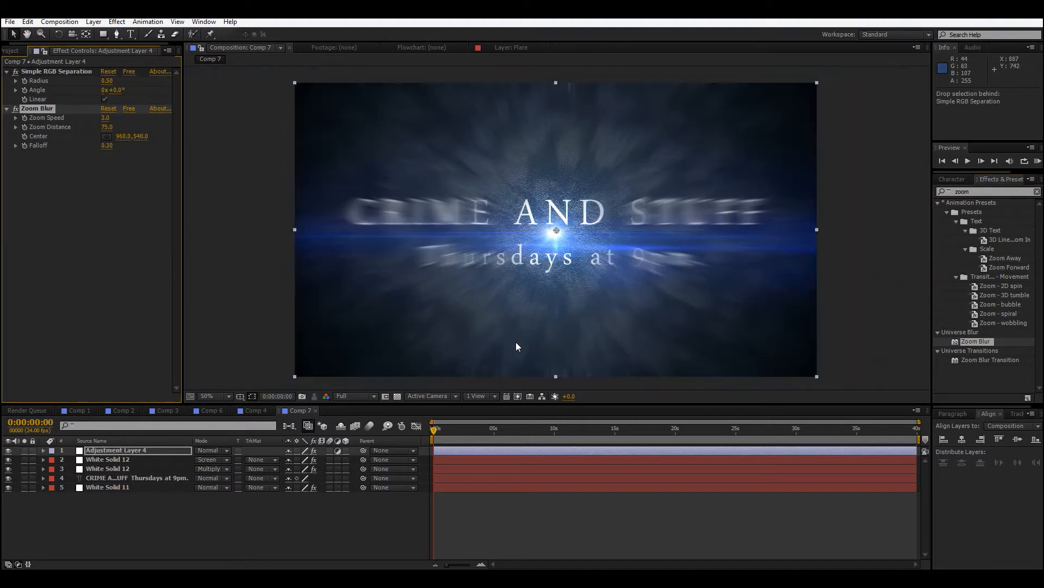
{"action": "left_click_drag", "start_coordinate": [104, 118], "coordinate": [120, 118]}
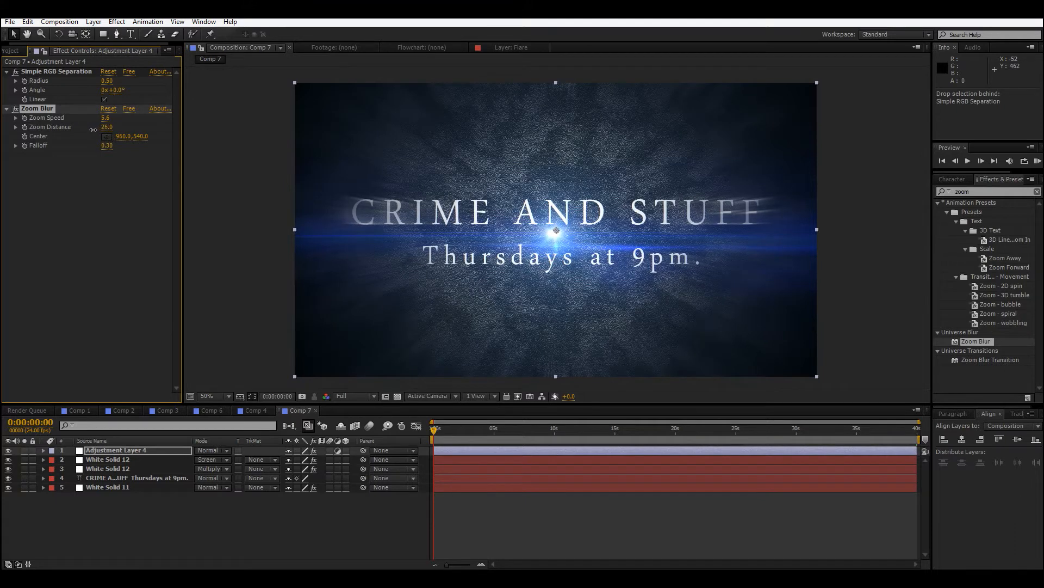
{"action": "left_click_drag", "start_coordinate": [105, 126], "coordinate": [114, 127]}
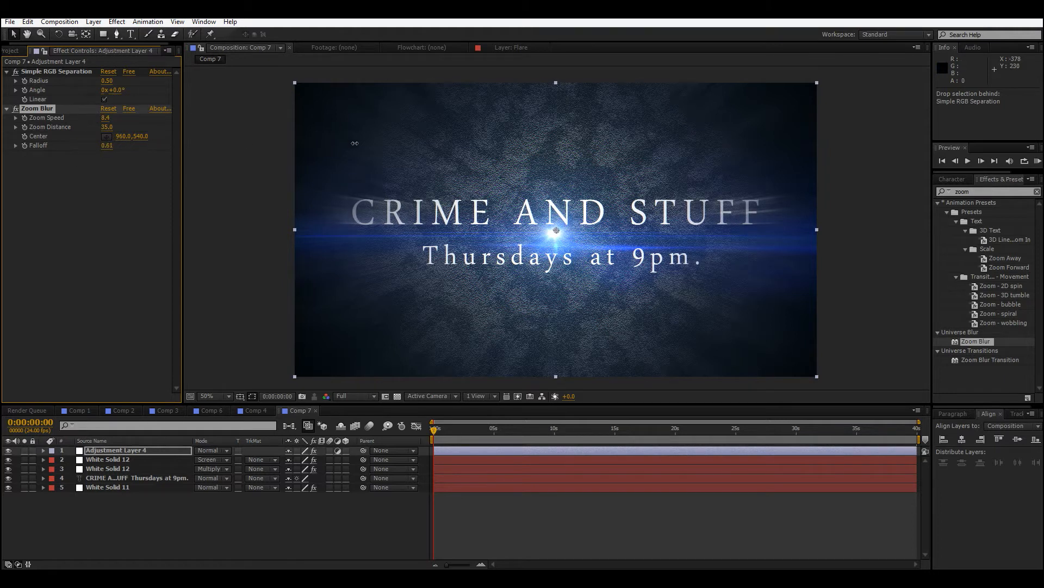
{"action": "left_click_drag", "start_coordinate": [107, 145], "coordinate": [100, 145]}
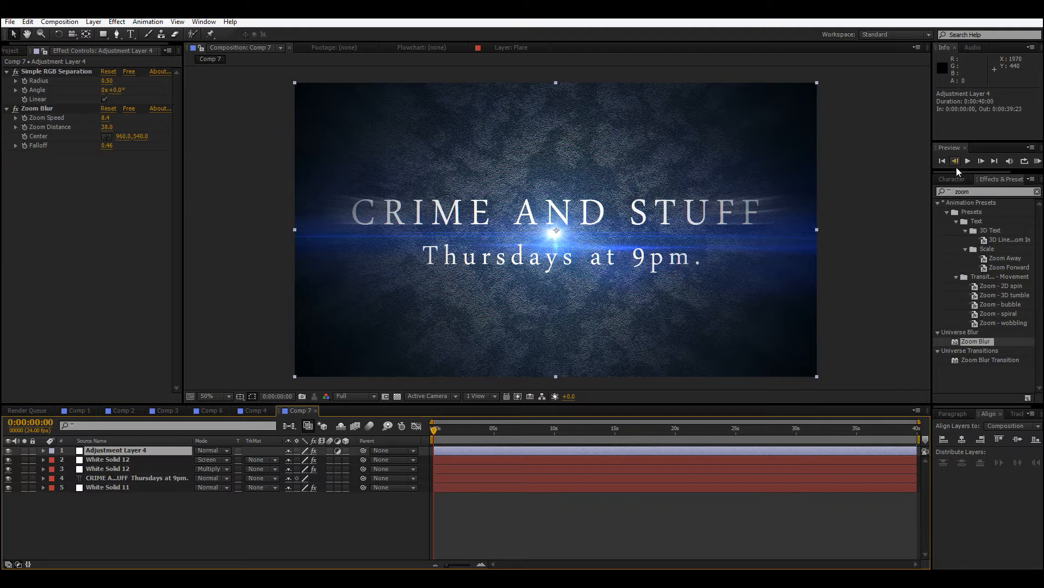
- Apply Glow to the adjustment layer, move White Solid 12 above it, and view Comp 4
{"action": "type", "text": "glow"}
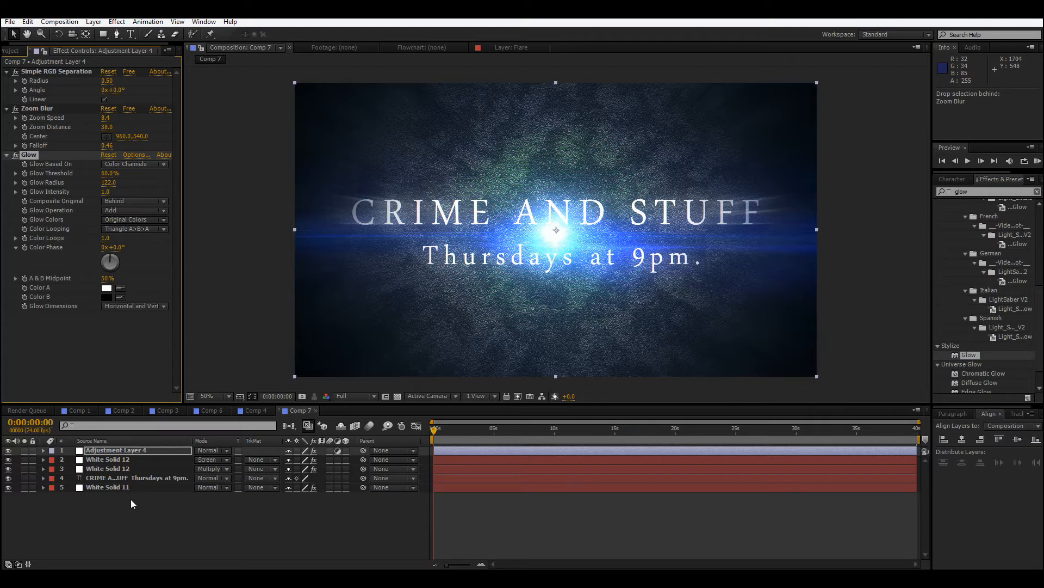
{"action": "left_click", "coordinate": [108, 459]}
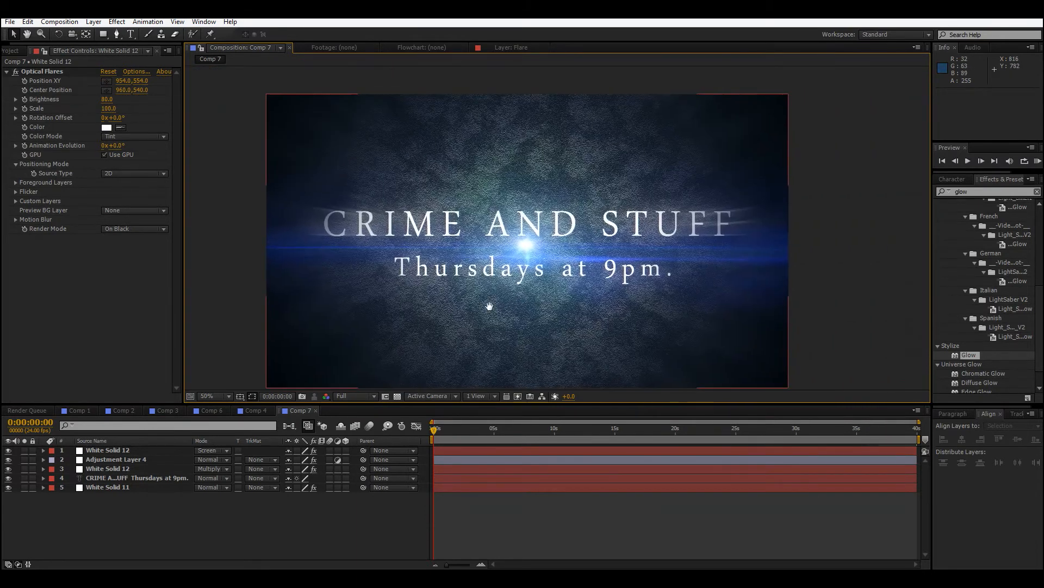
{"action": "left_click", "coordinate": [210, 396]}
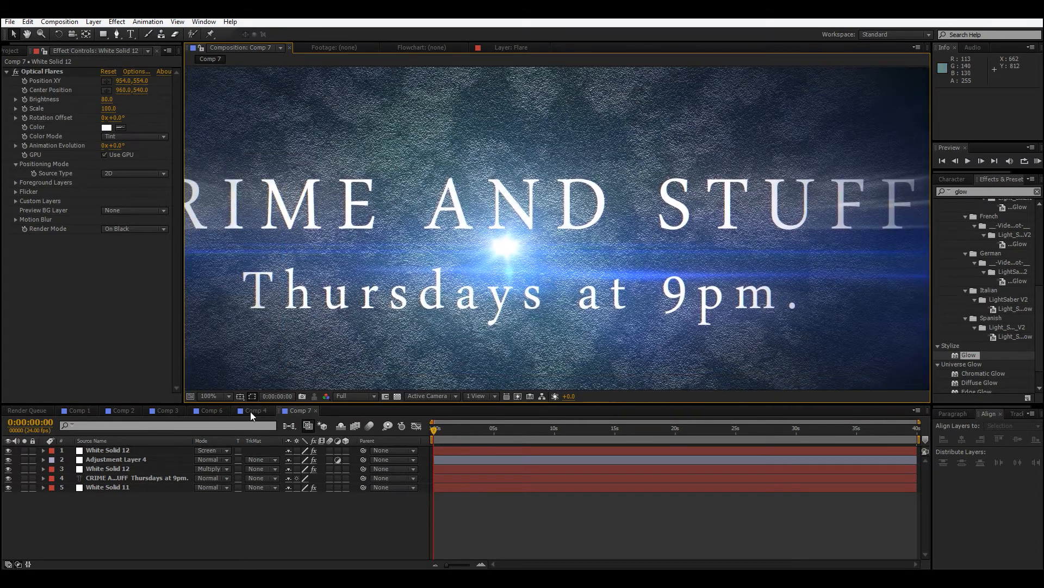
{"action": "left_click", "coordinate": [254, 410]}
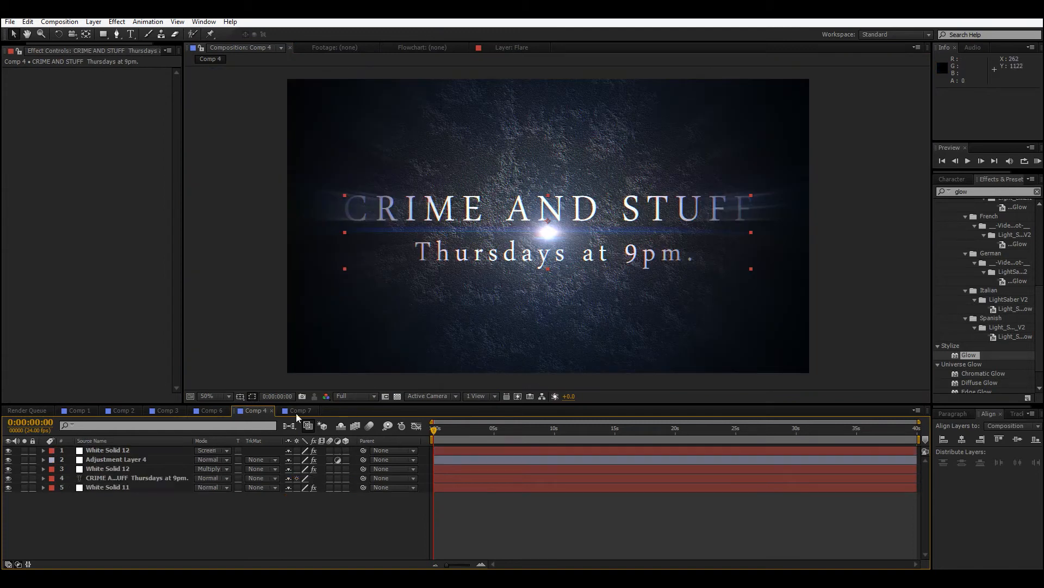
- Return to Comp 7 and cue the playhead to 0:00:03:08
{"action": "left_click", "coordinate": [298, 411]}
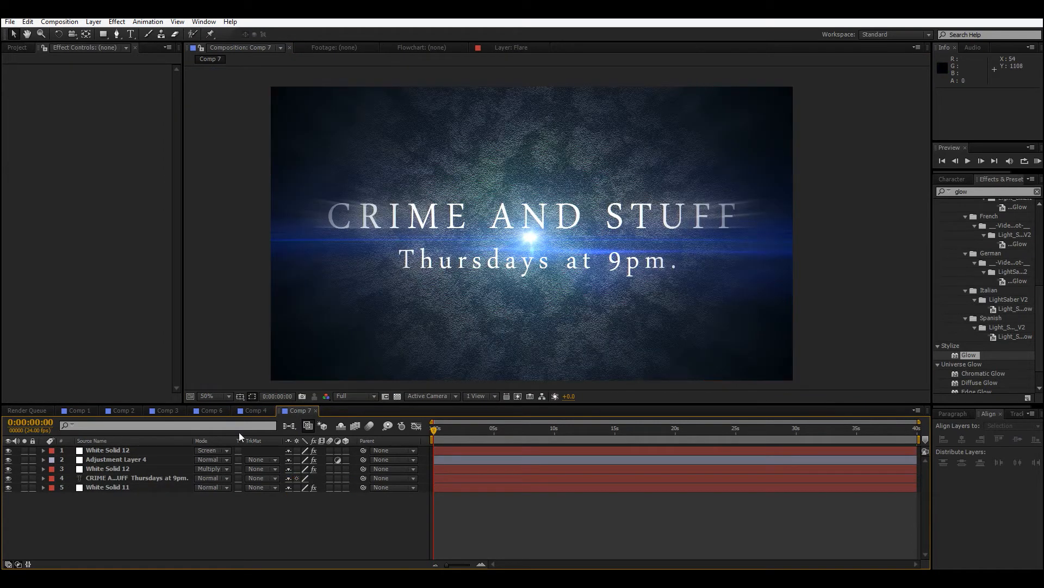
{"action": "mouse_move", "coordinate": [395, 355]}
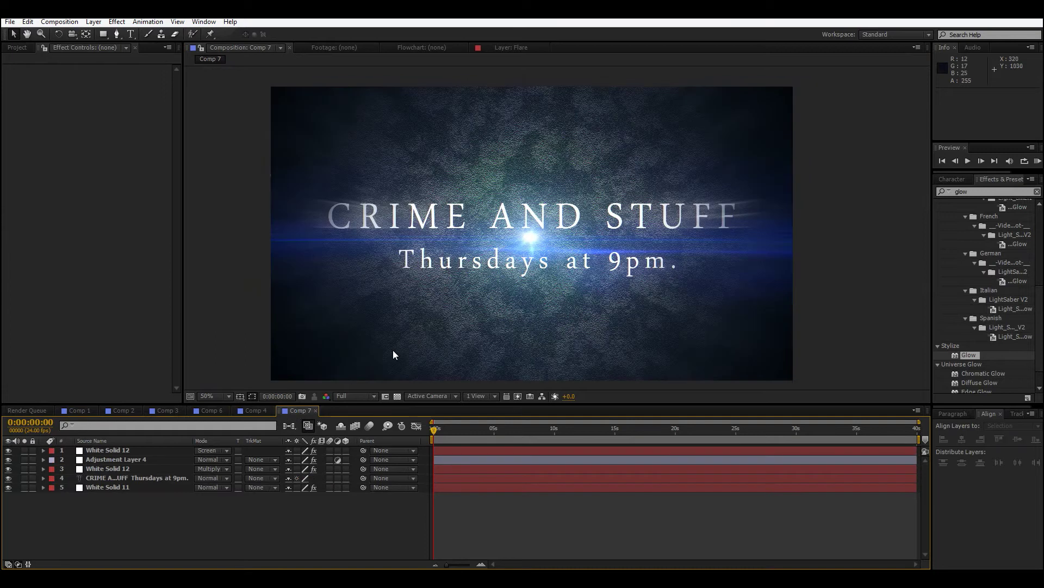
{"action": "mouse_move", "coordinate": [856, 278]}
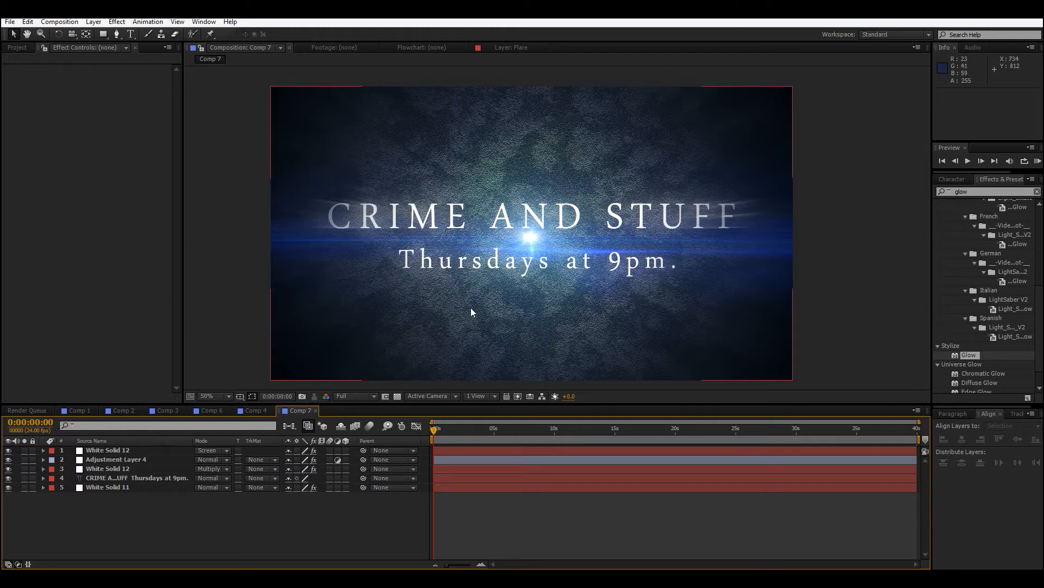
{"action": "mouse_move", "coordinate": [755, 341]}
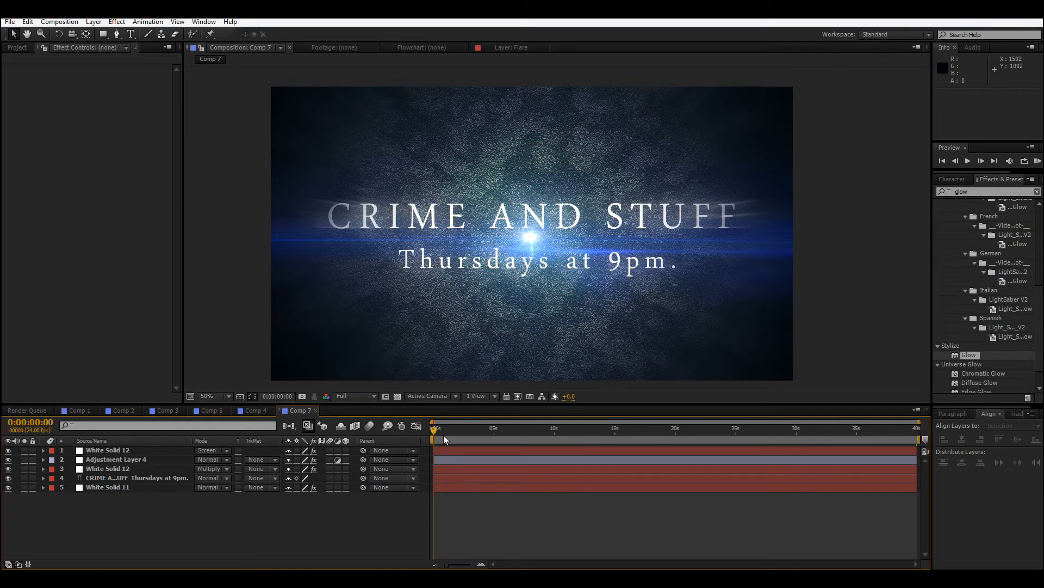
{"action": "left_click", "coordinate": [474, 428]}
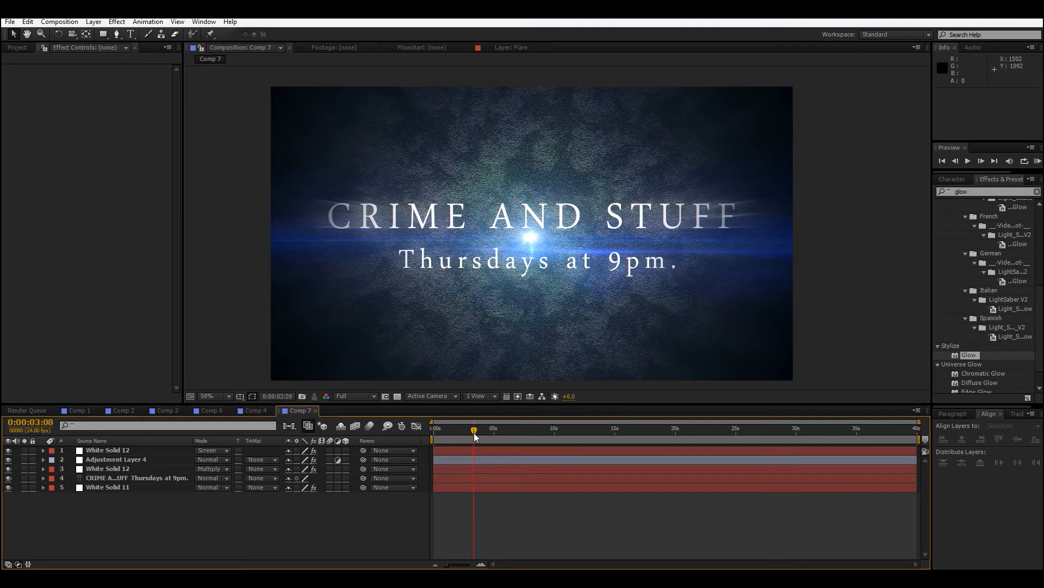